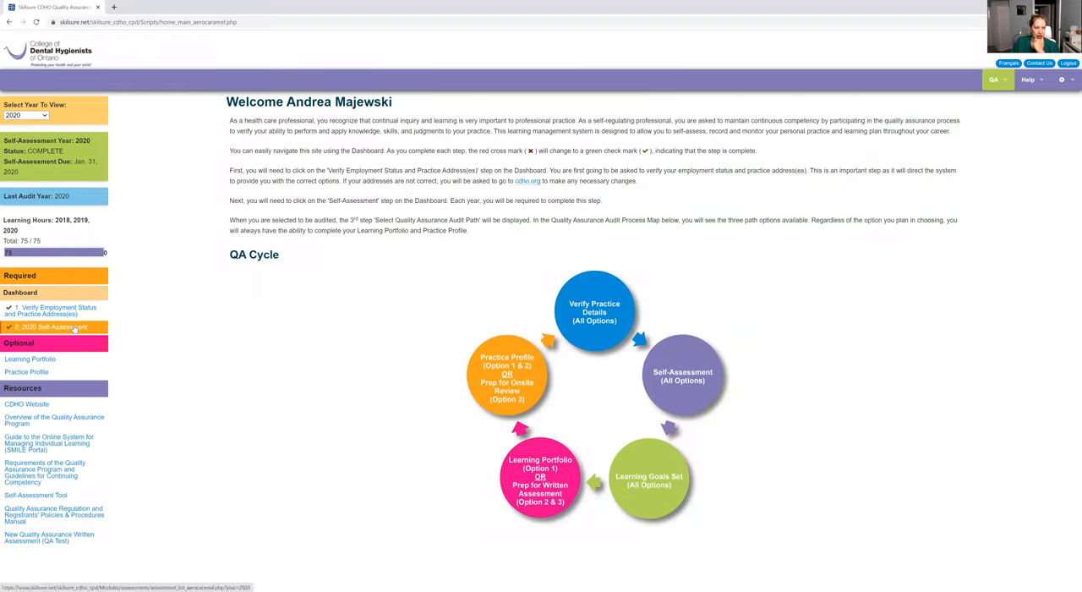
- Open the 2020 Self-Assessment's '#1: General' assessment and scroll through its competency ratings
click(51, 328)
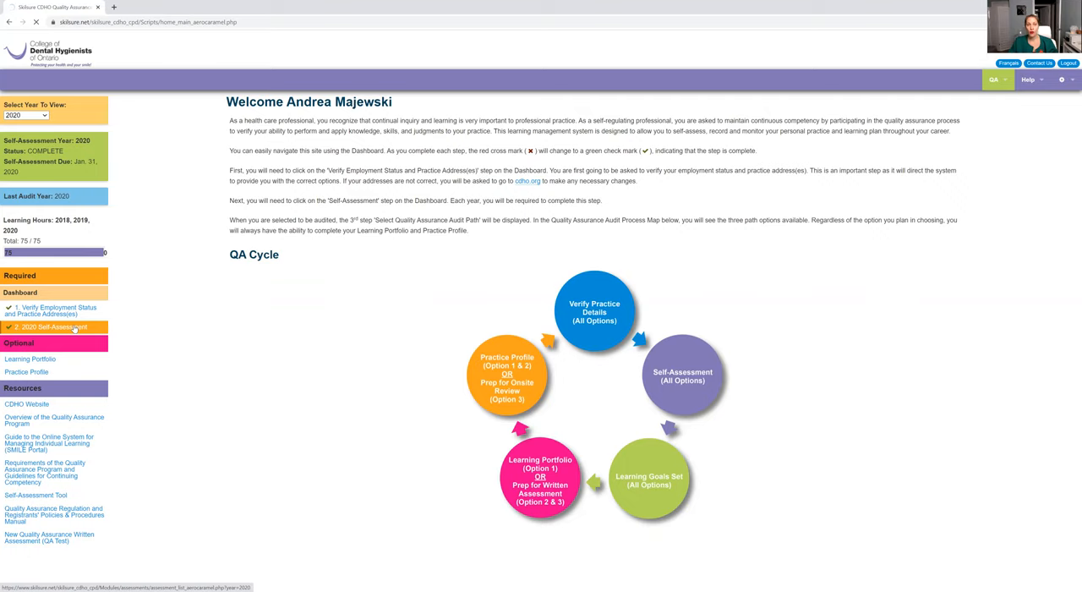
click(51, 327)
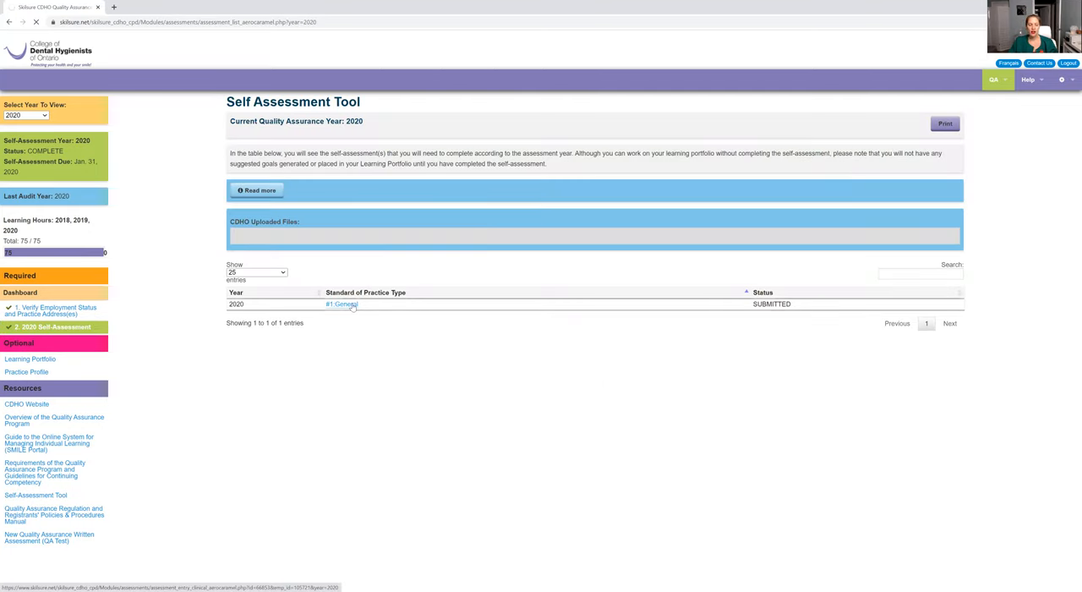
click(342, 304)
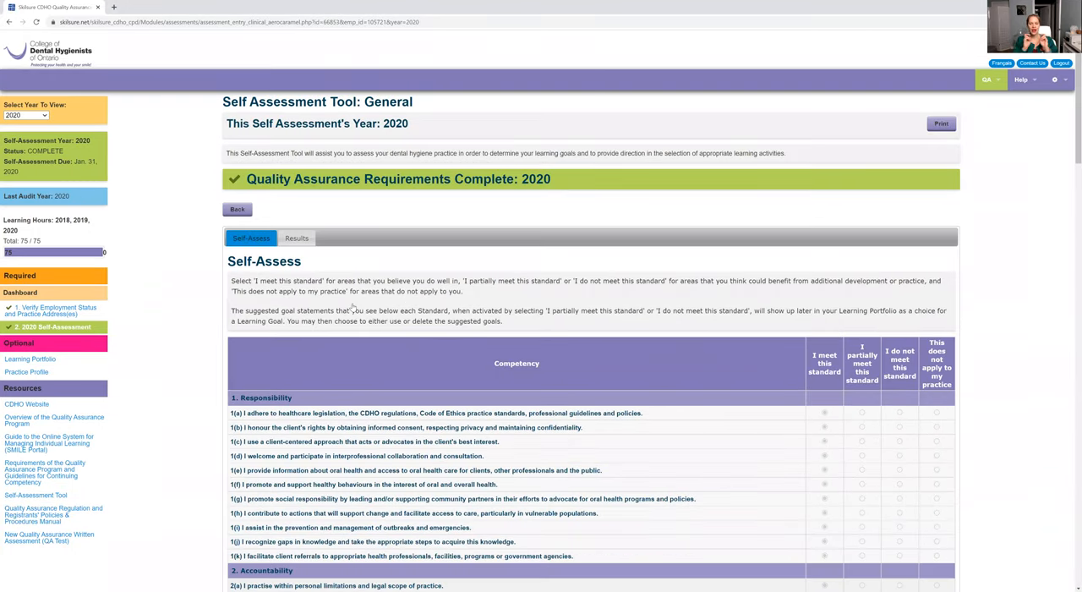
scroll(down, 3)
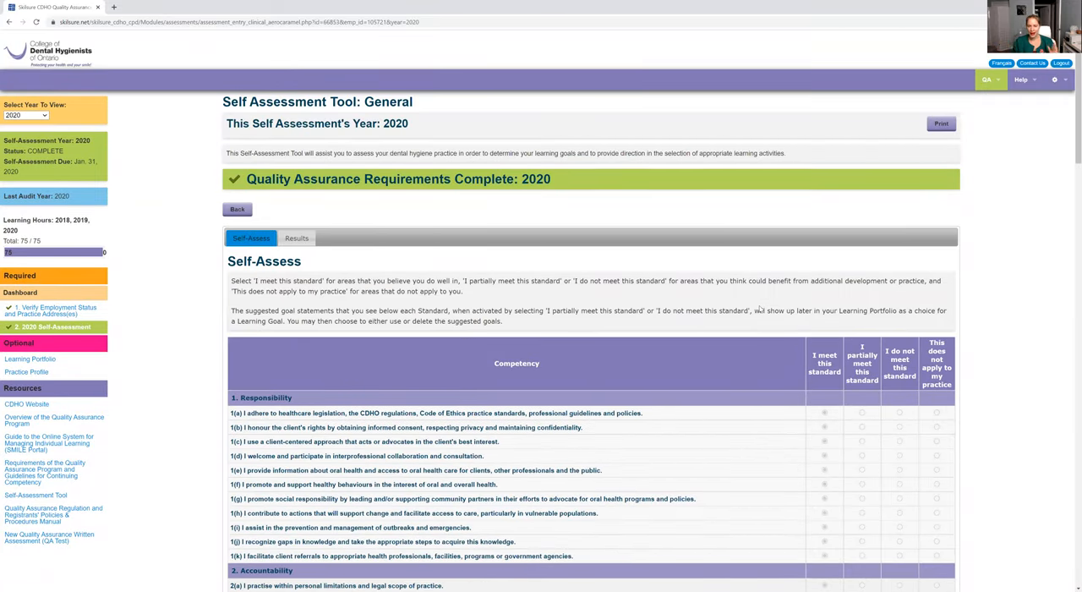
scroll(down, 3)
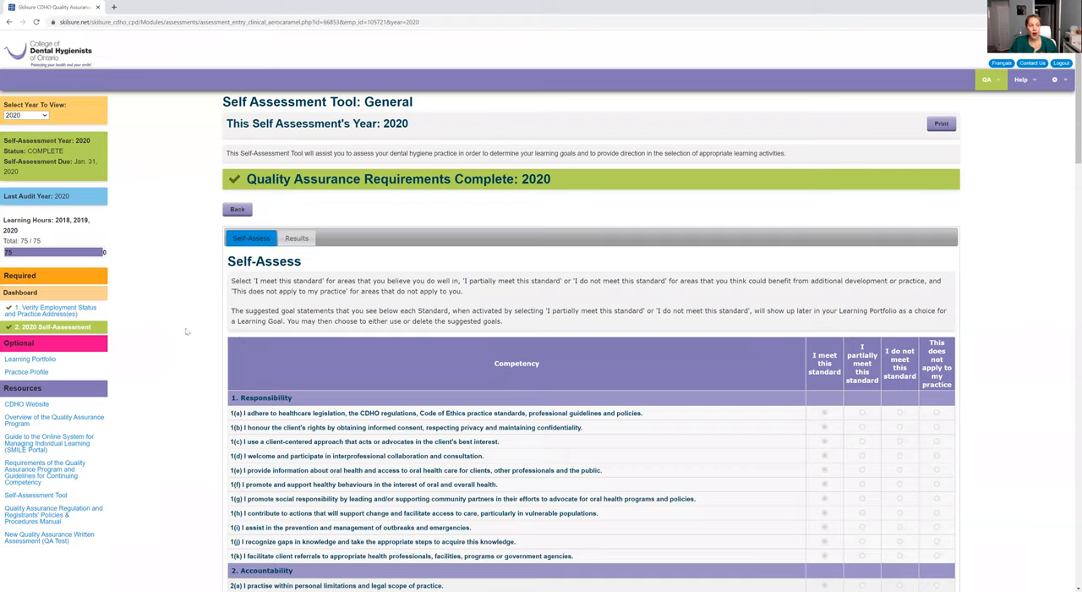
mouse_move(123, 186)
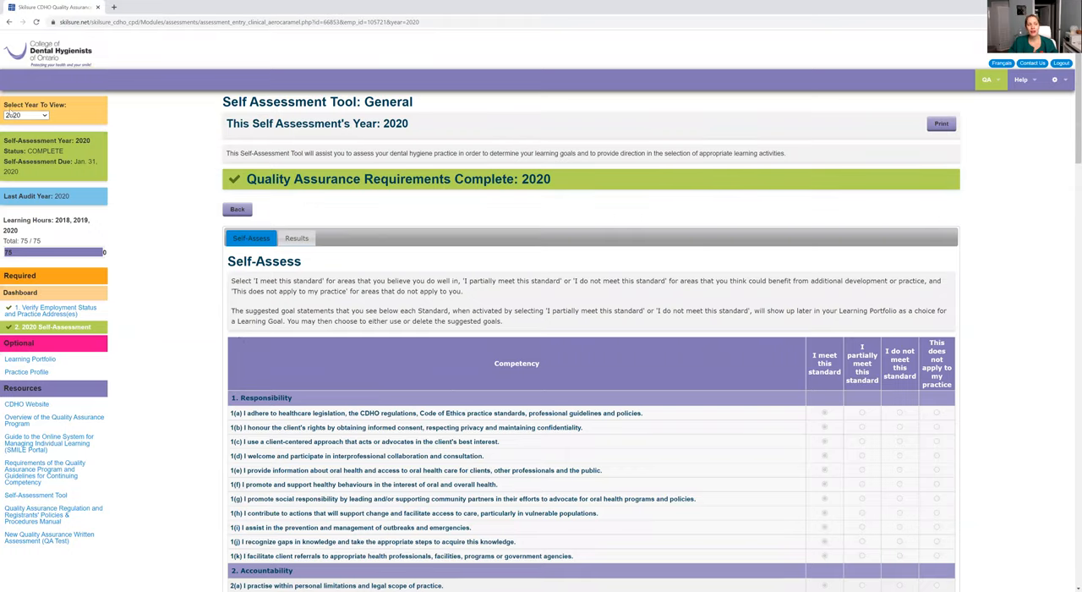
- Change the 'Select Year To View' dropdown from 2020 to 2021
click(26, 115)
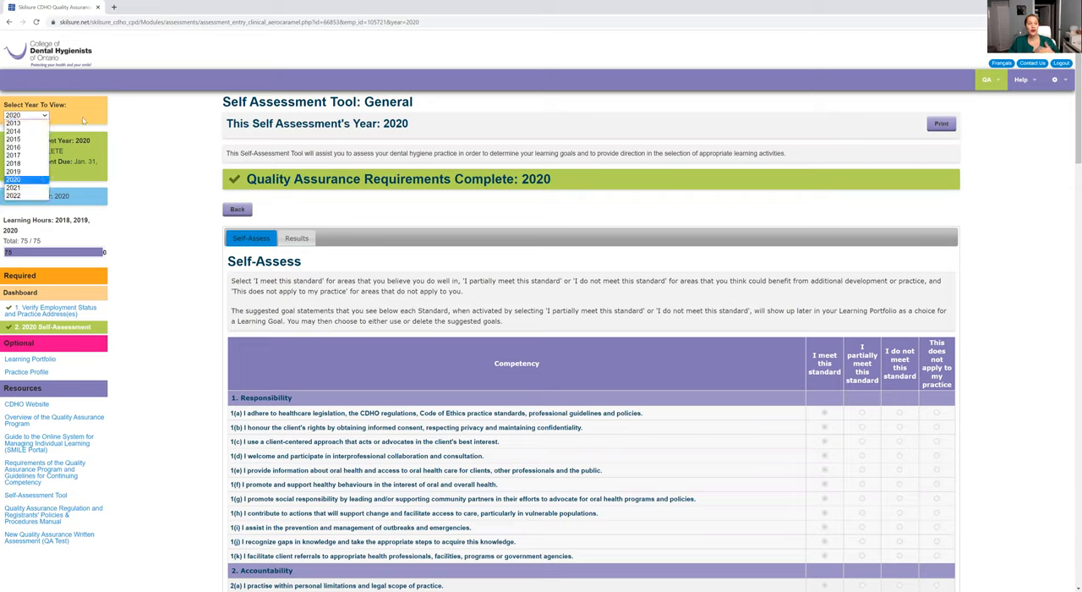
click(26, 115)
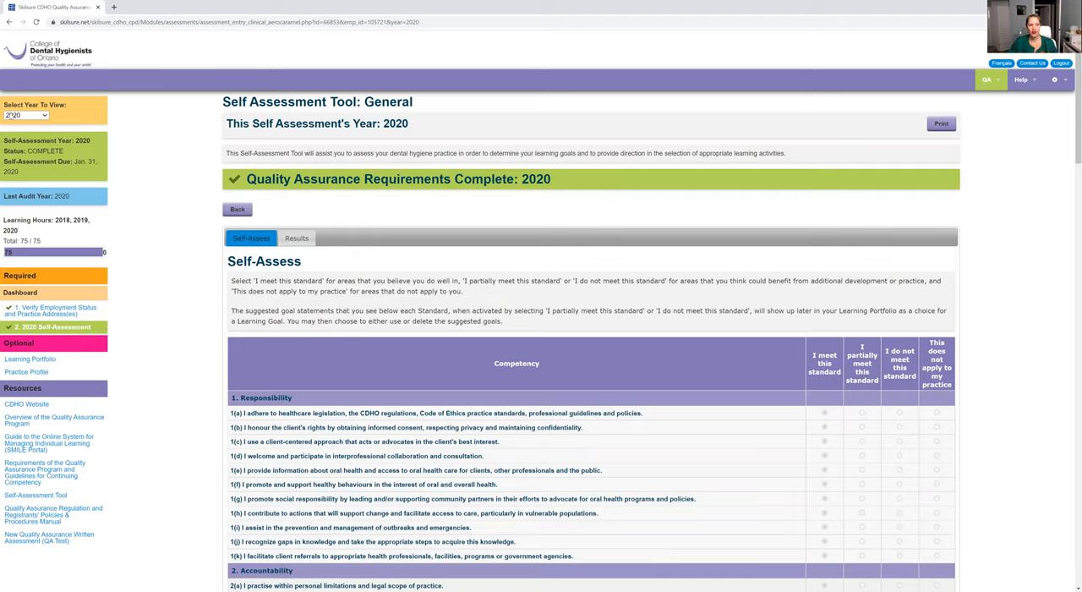
click(25, 115)
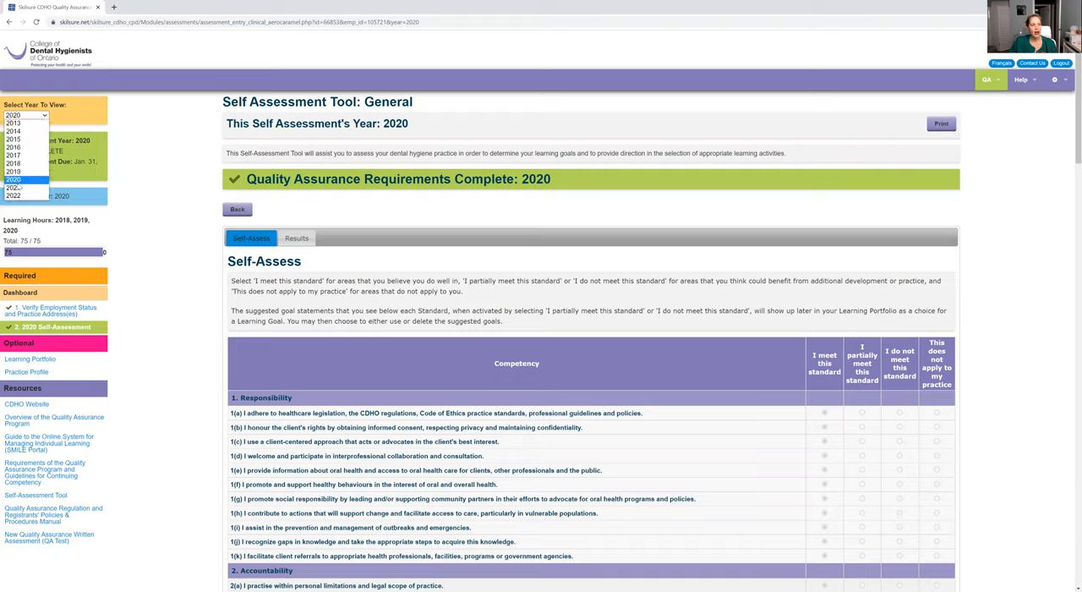
click(14, 188)
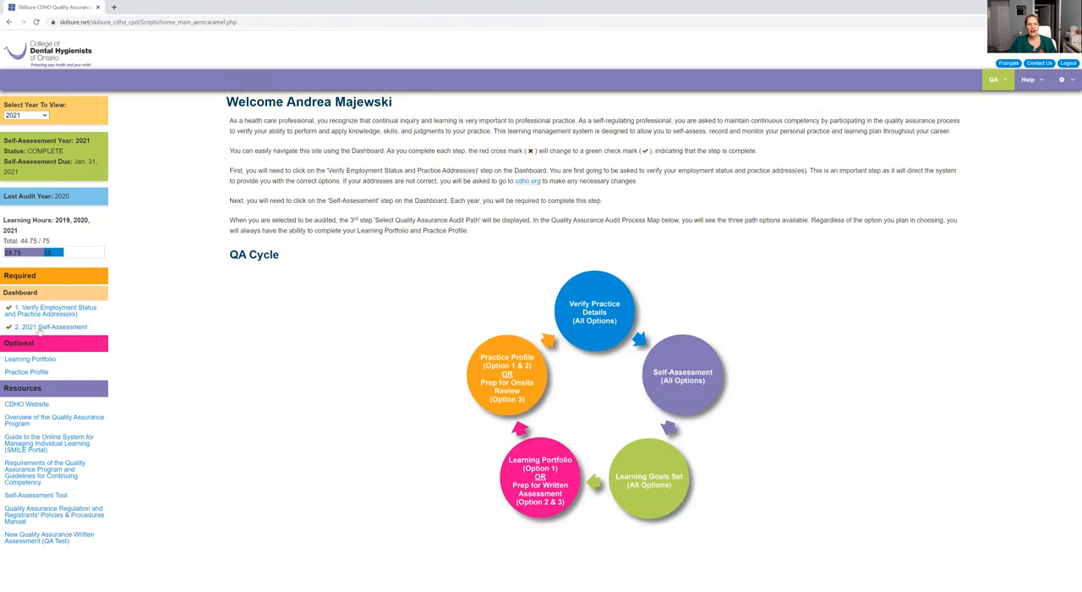
click(27, 372)
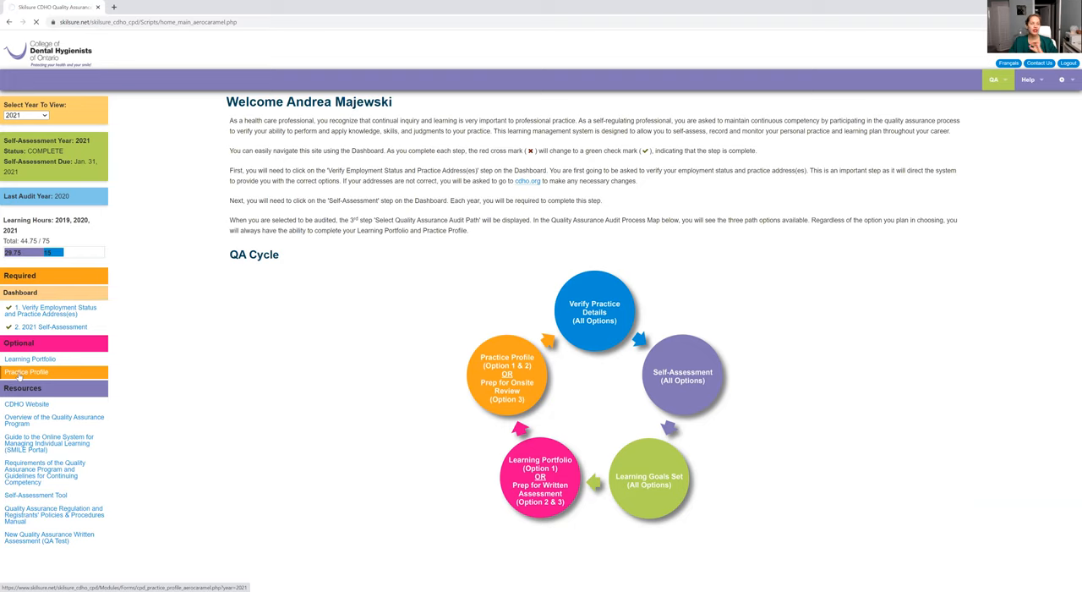
- Open the 2021 Practice Profile and scroll to the General Practice Profile questions table
click(26, 373)
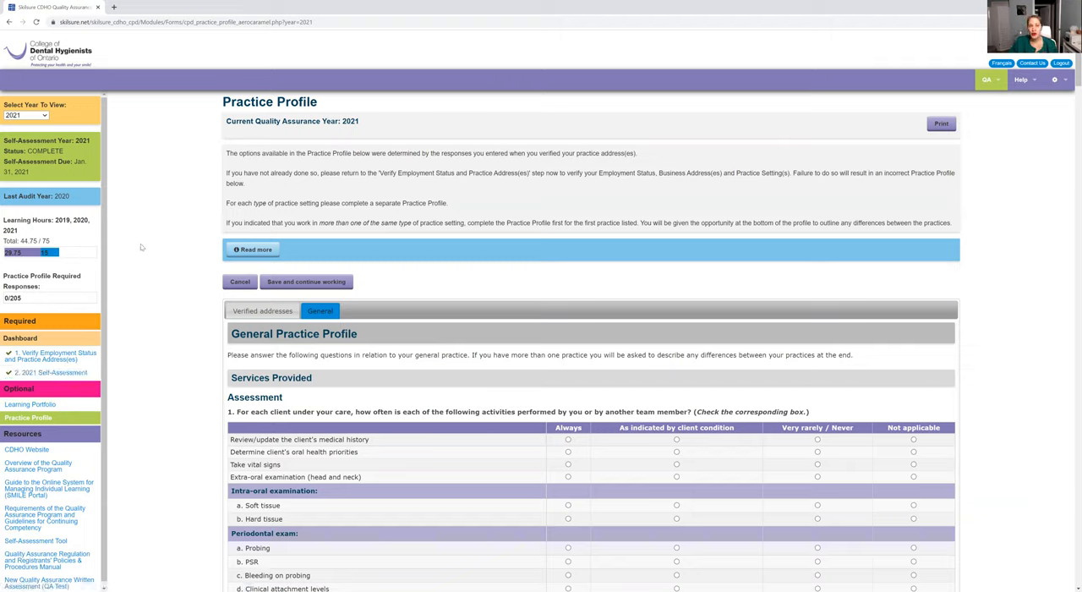
mouse_move(120, 246)
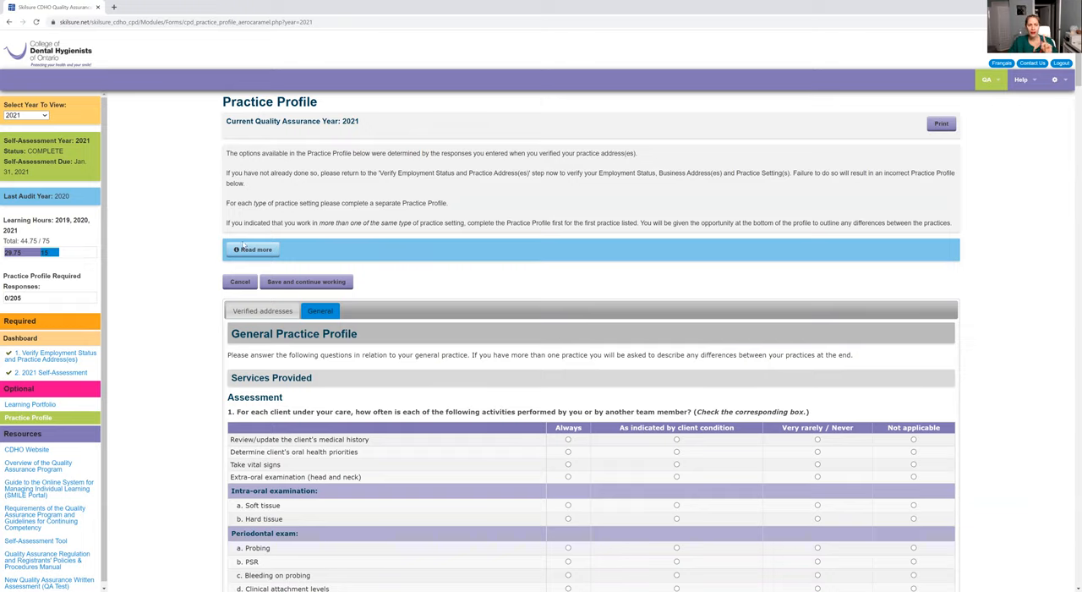
scroll(down, 3)
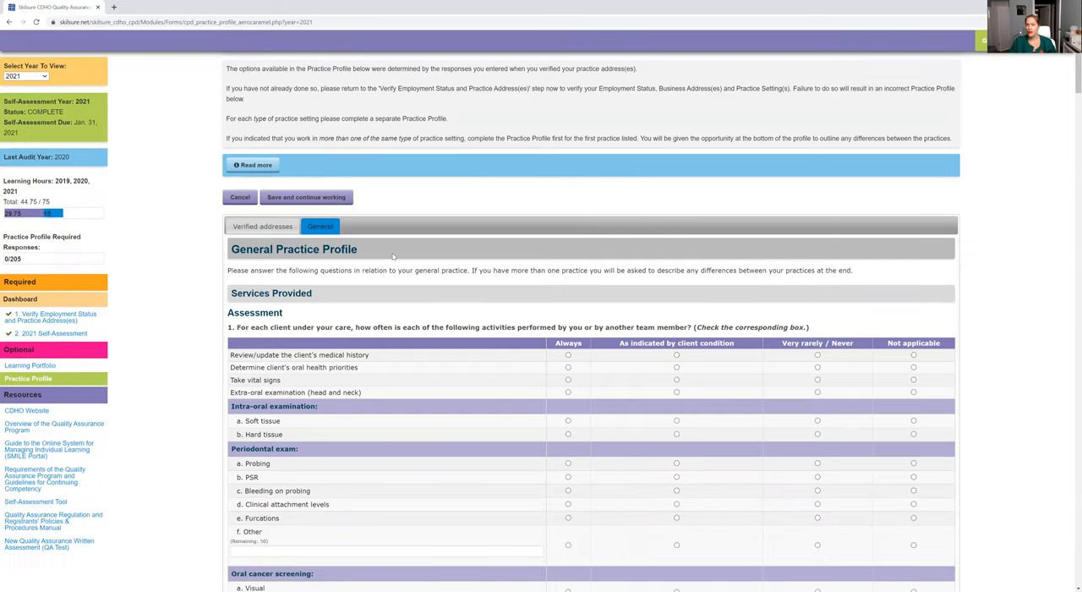
scroll(down, 3)
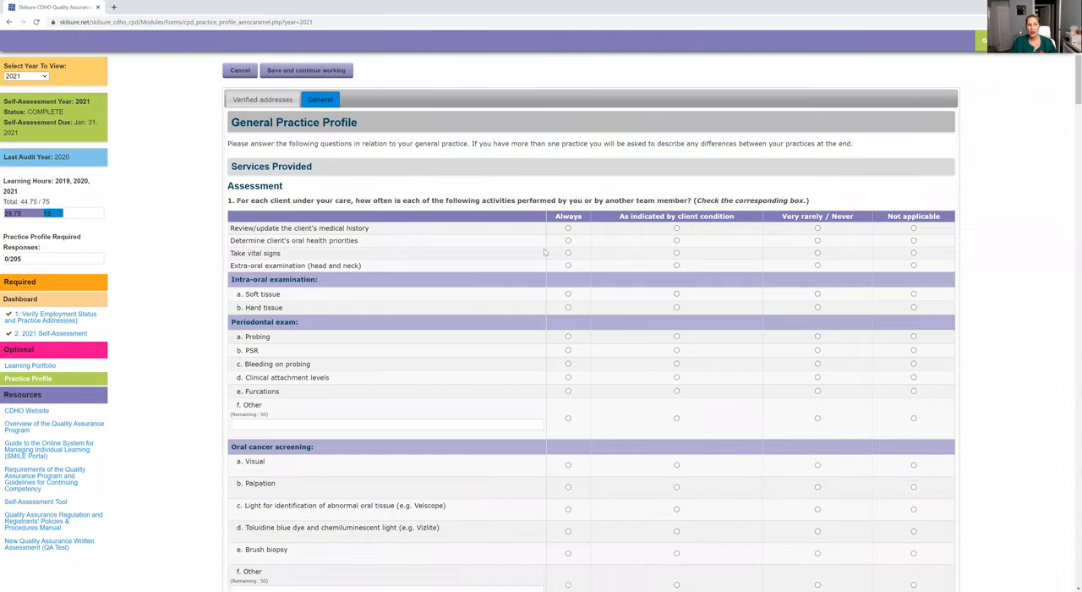
mouse_move(257, 325)
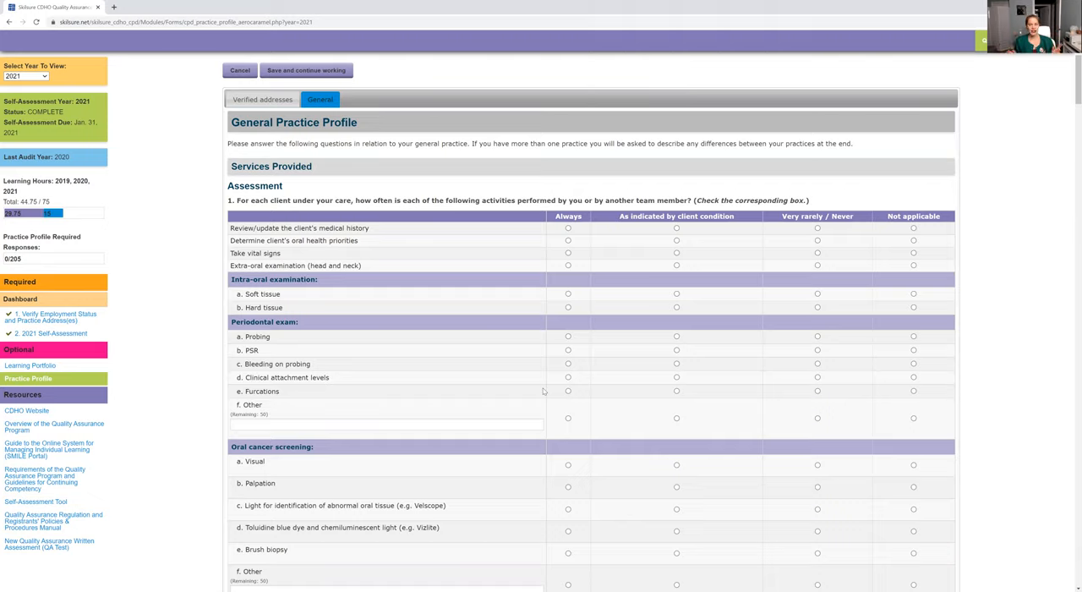
mouse_move(551, 418)
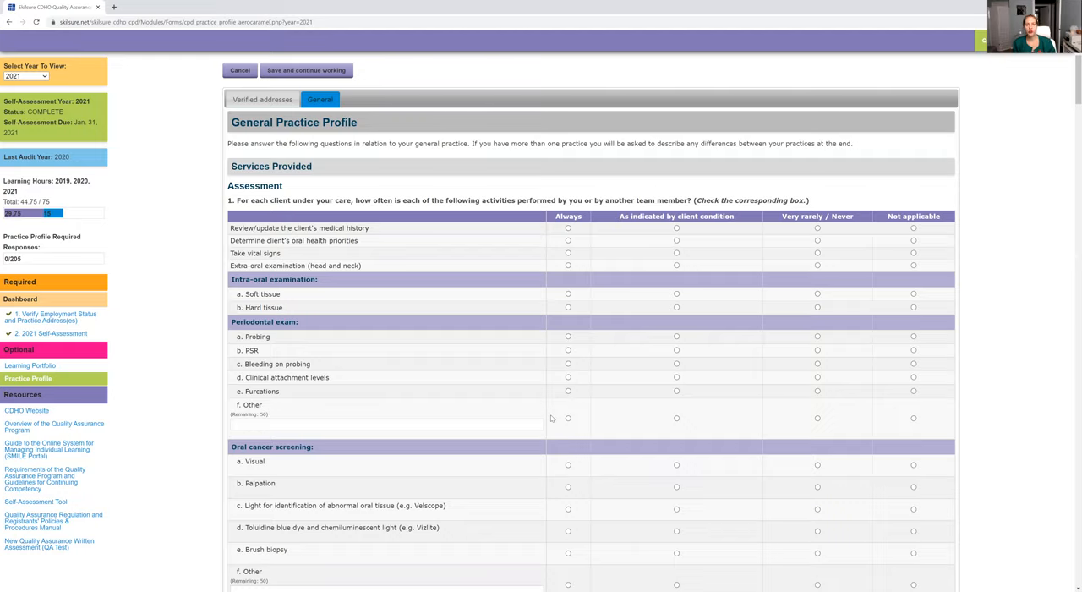
mouse_move(94, 464)
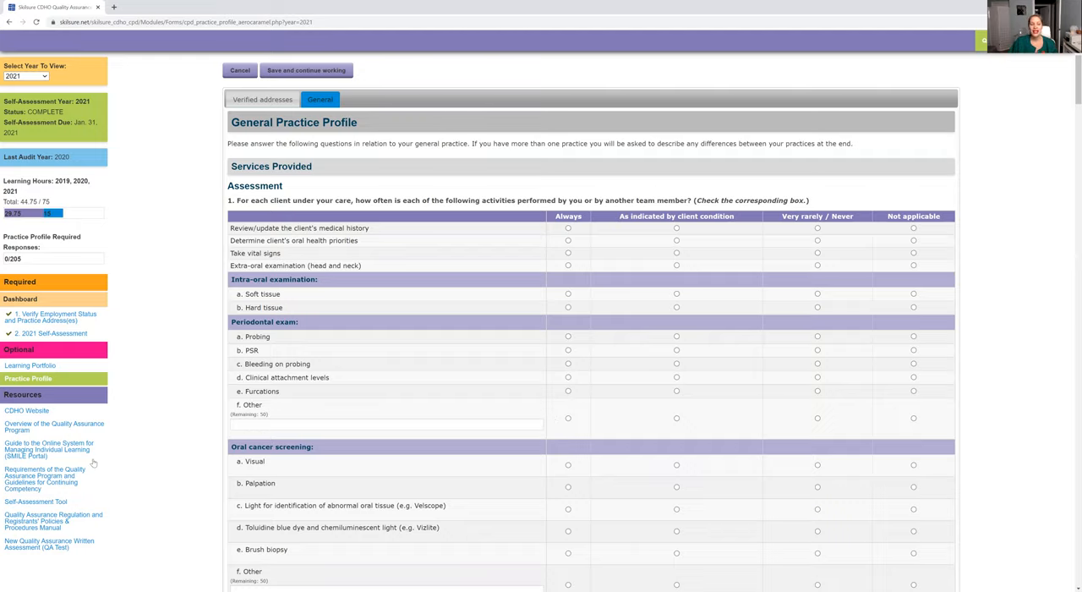
mouse_move(474, 413)
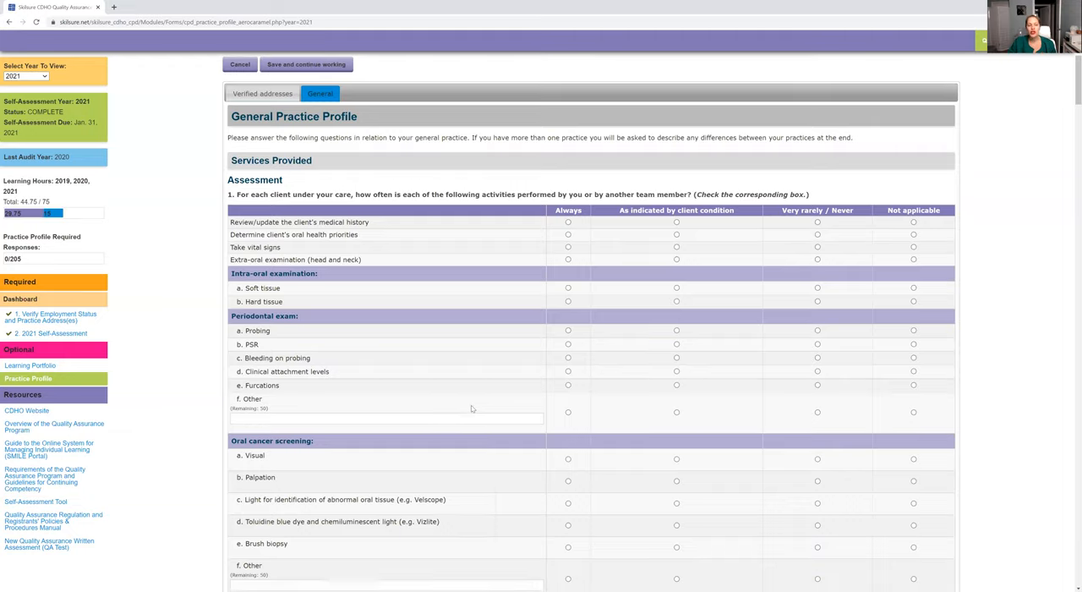
- Mark 'a. Visual' and 'b. Palpation' oral cancer screening as Always
scroll(down, 3)
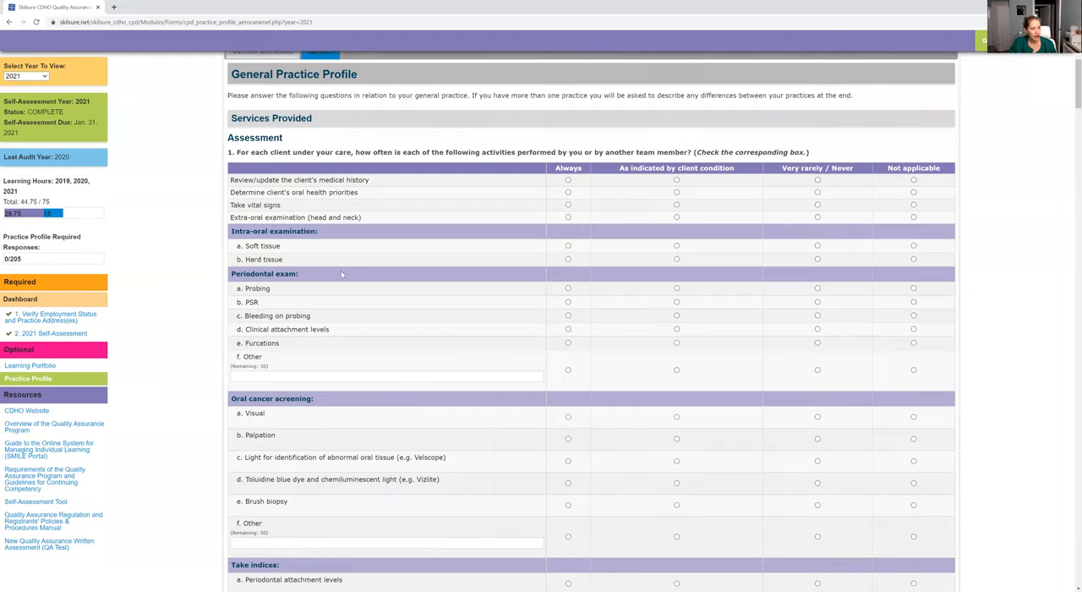
scroll(down, 3)
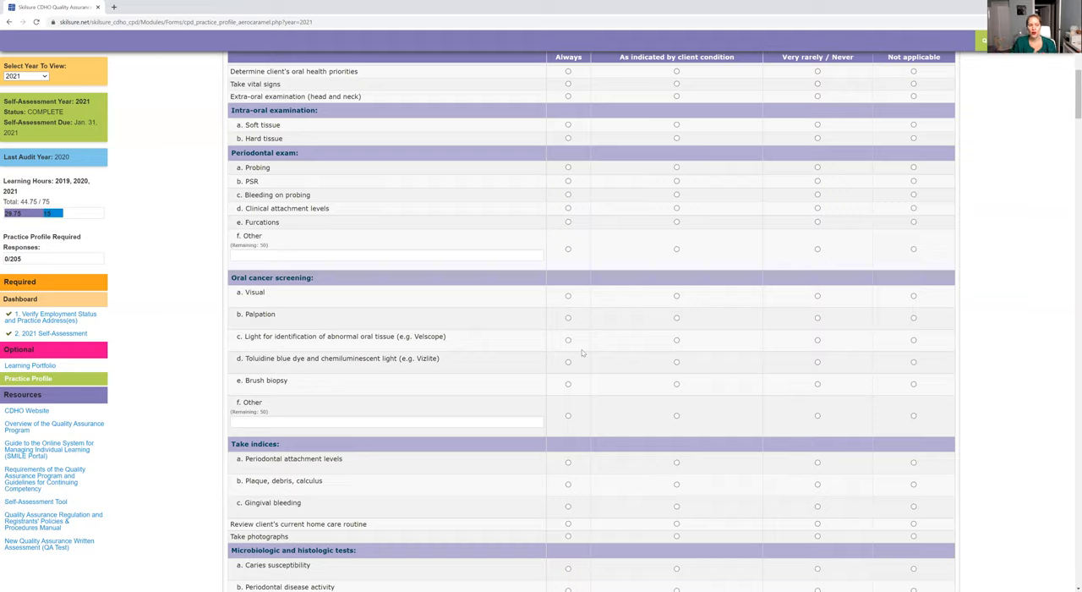
mouse_move(244, 293)
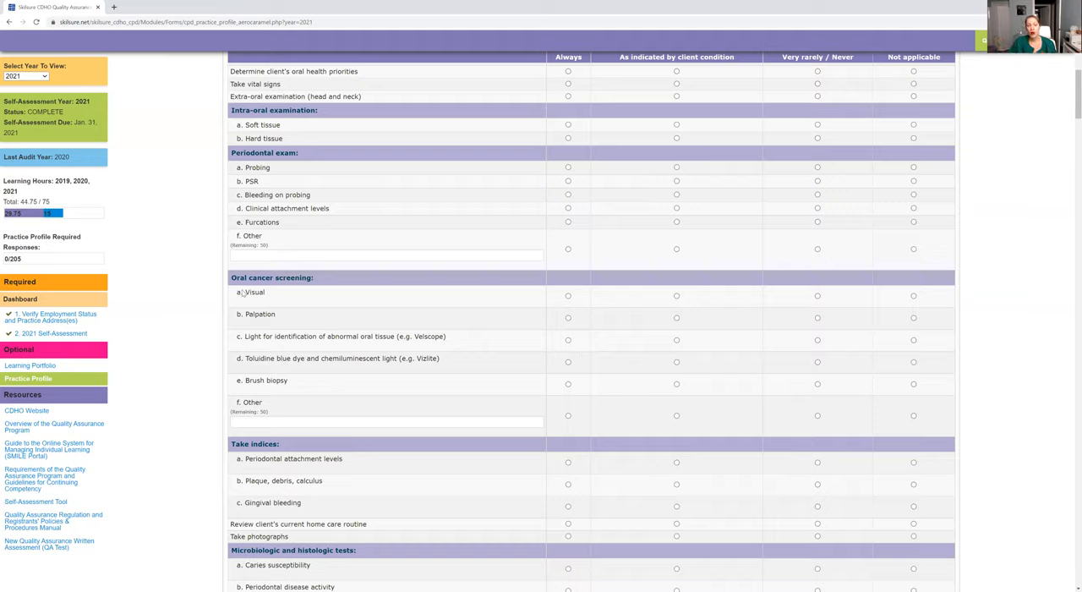
double_click(256, 313)
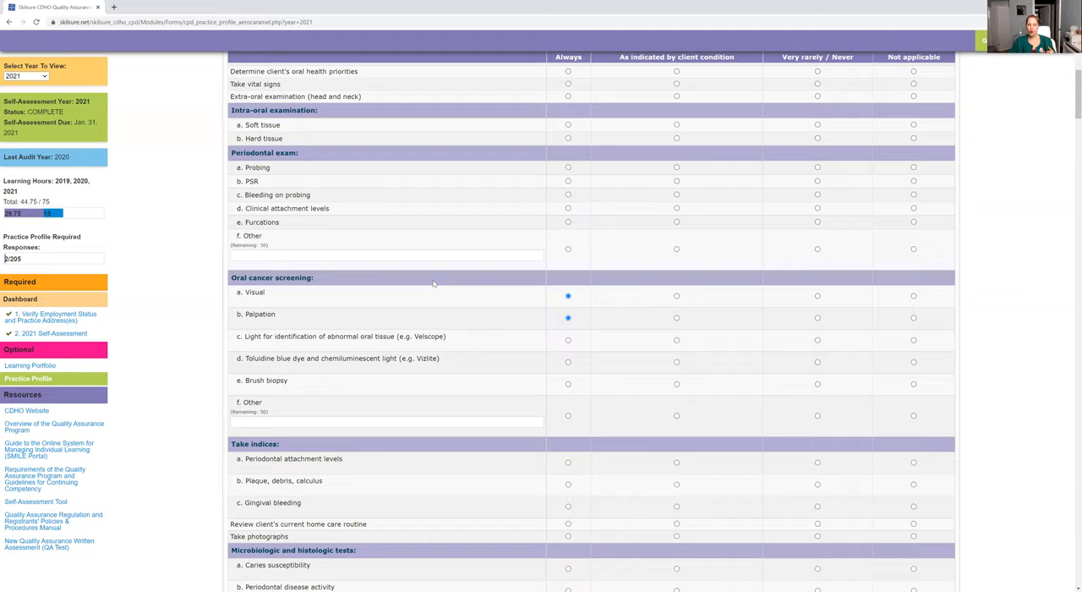
double_click(252, 292)
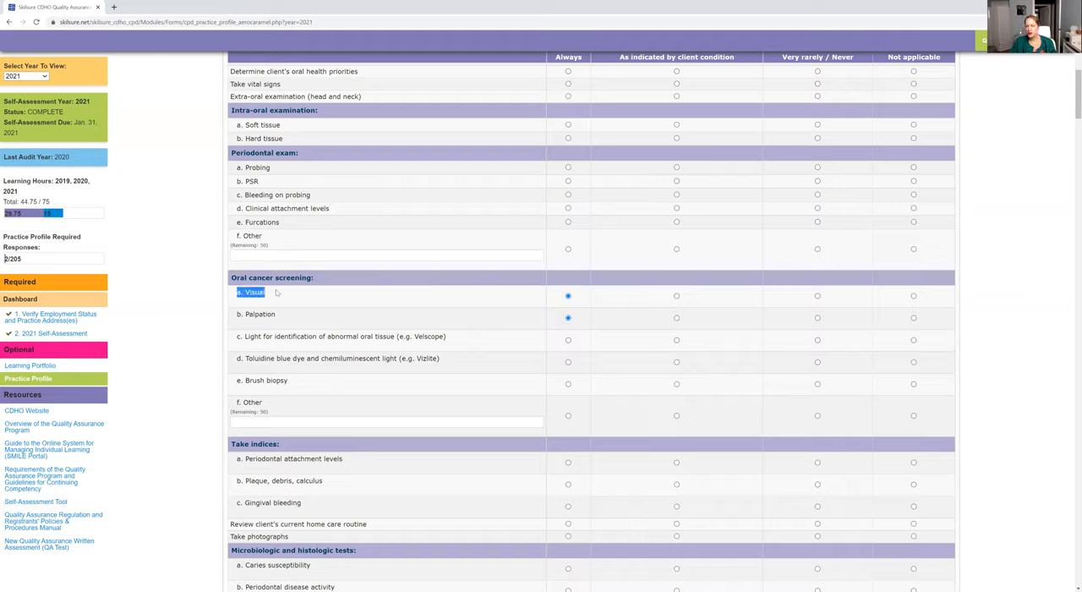
mouse_move(498, 319)
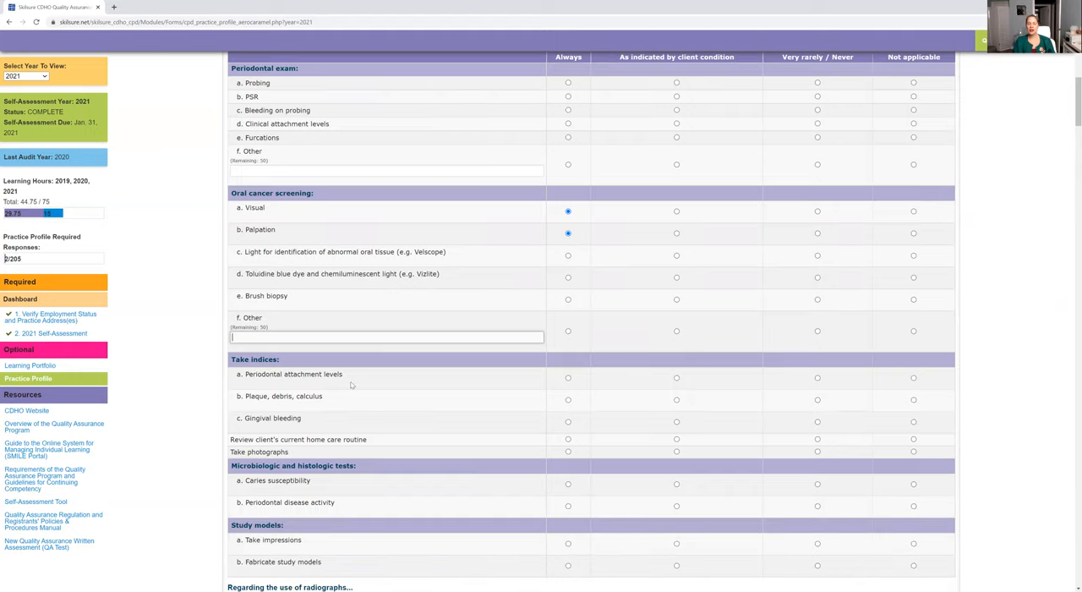
- Toggle the Verbal and Written prescription options in question 2, leaving both unticked
scroll(down, 3)
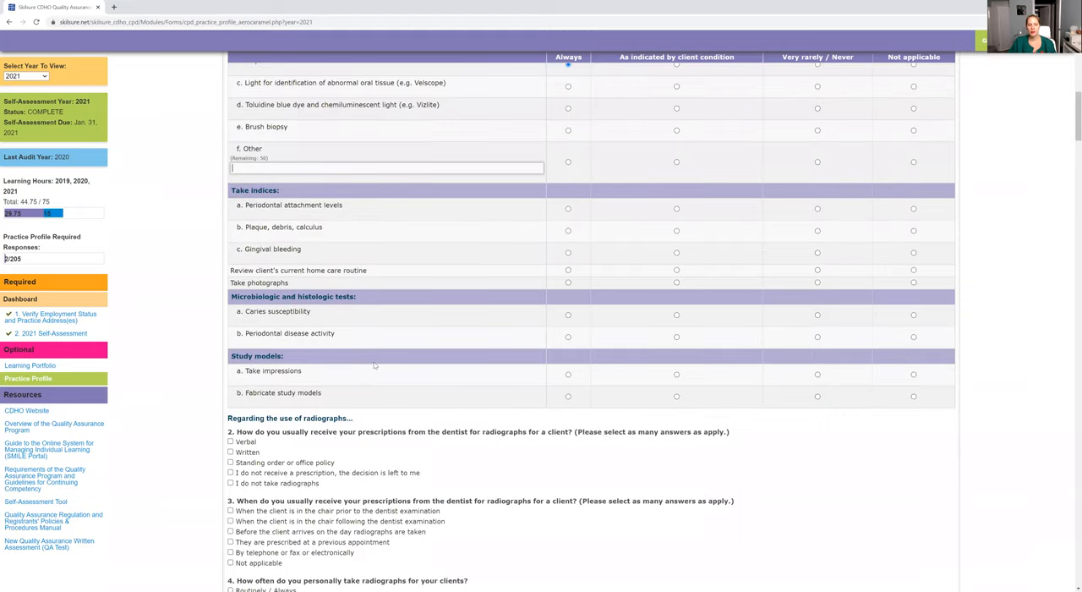
scroll(down, 3)
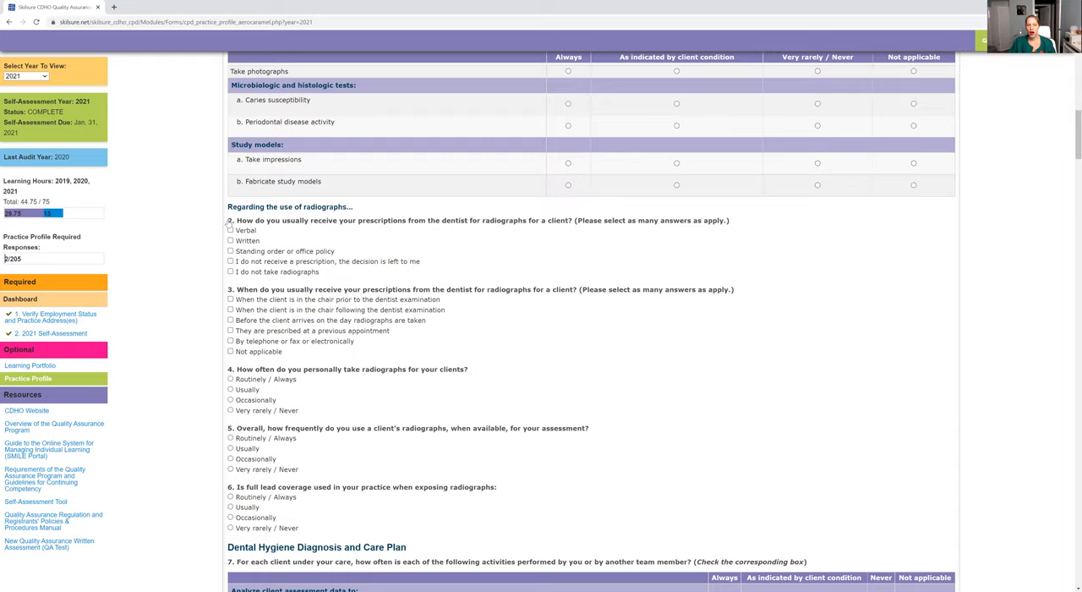
mouse_move(645, 260)
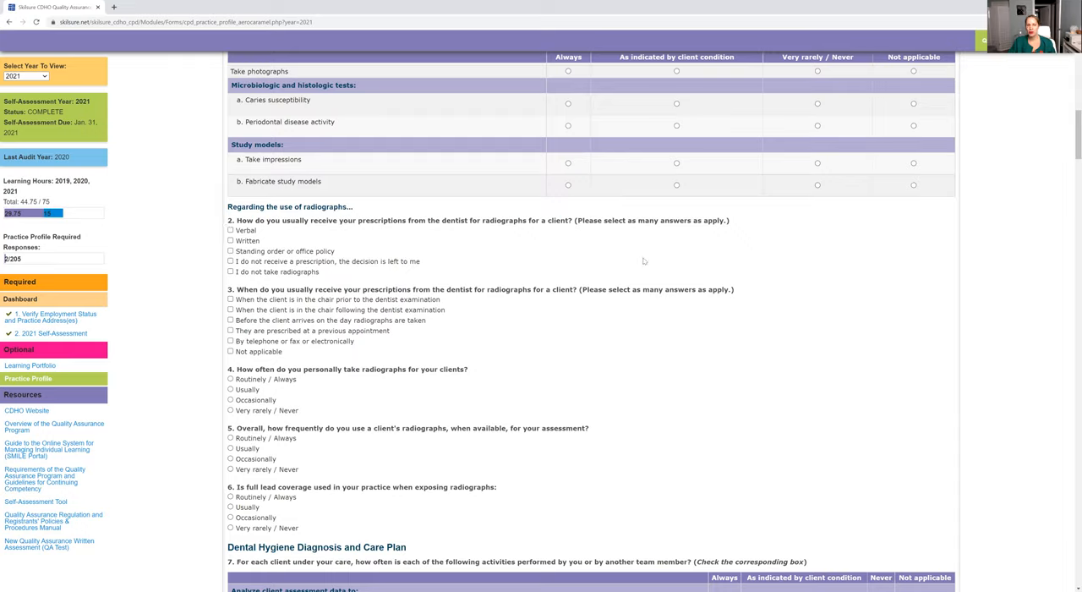
click(230, 230)
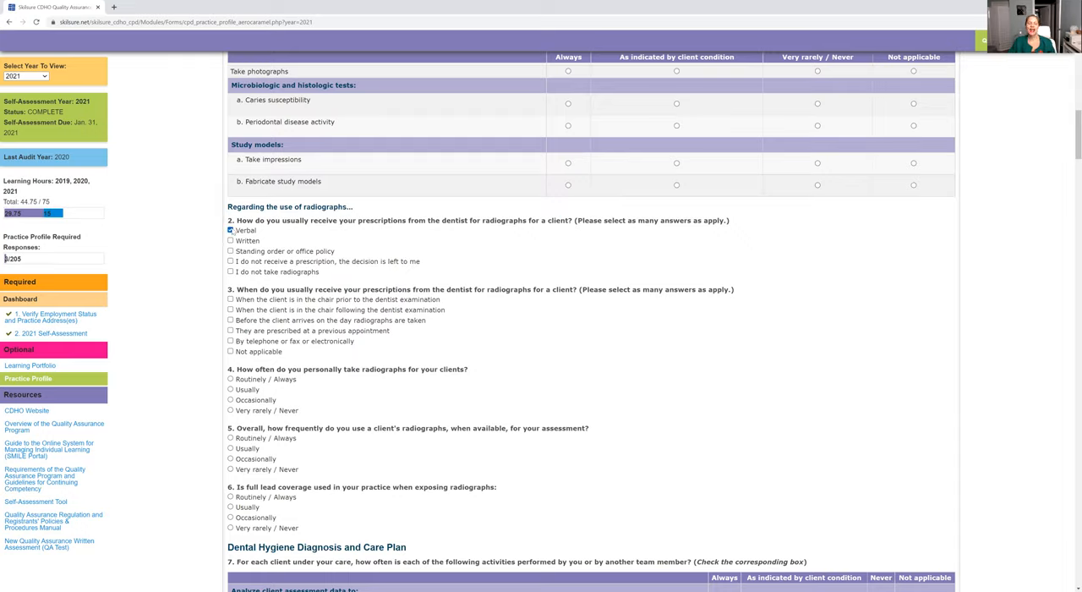
click(230, 230)
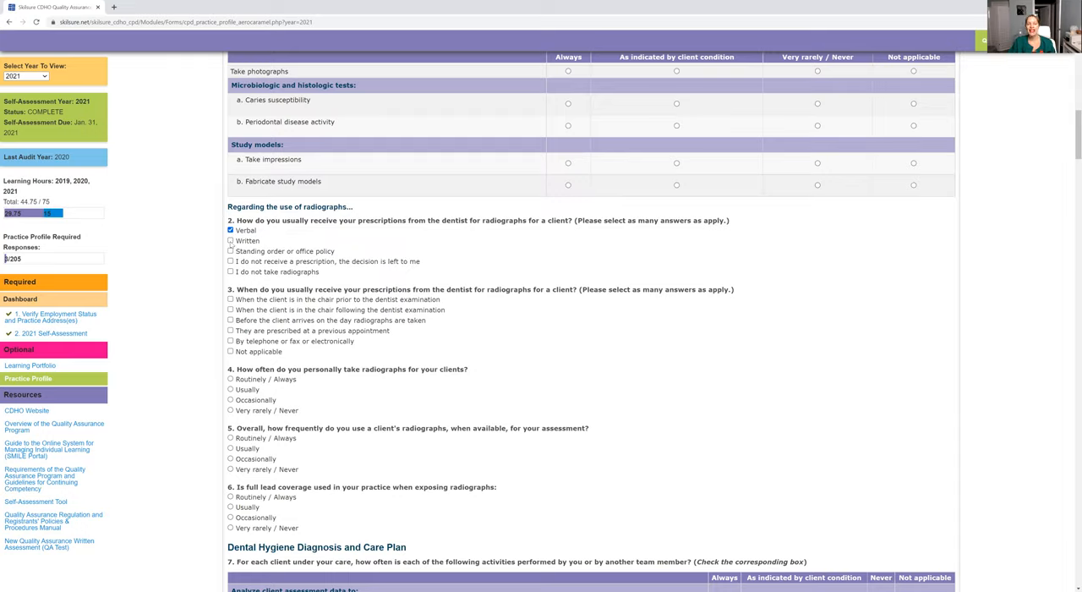
click(230, 241)
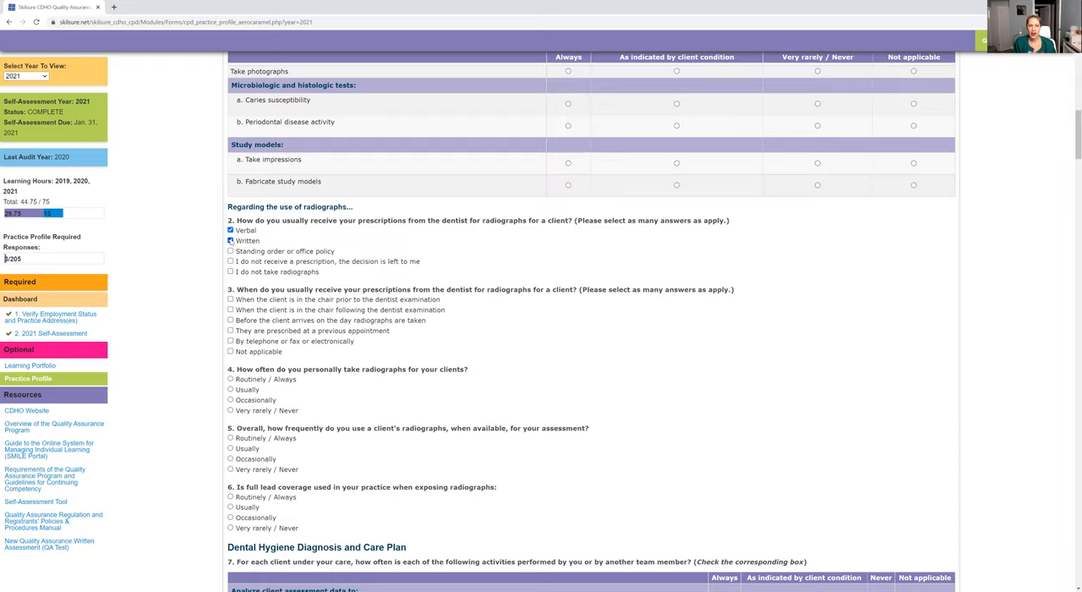
click(231, 241)
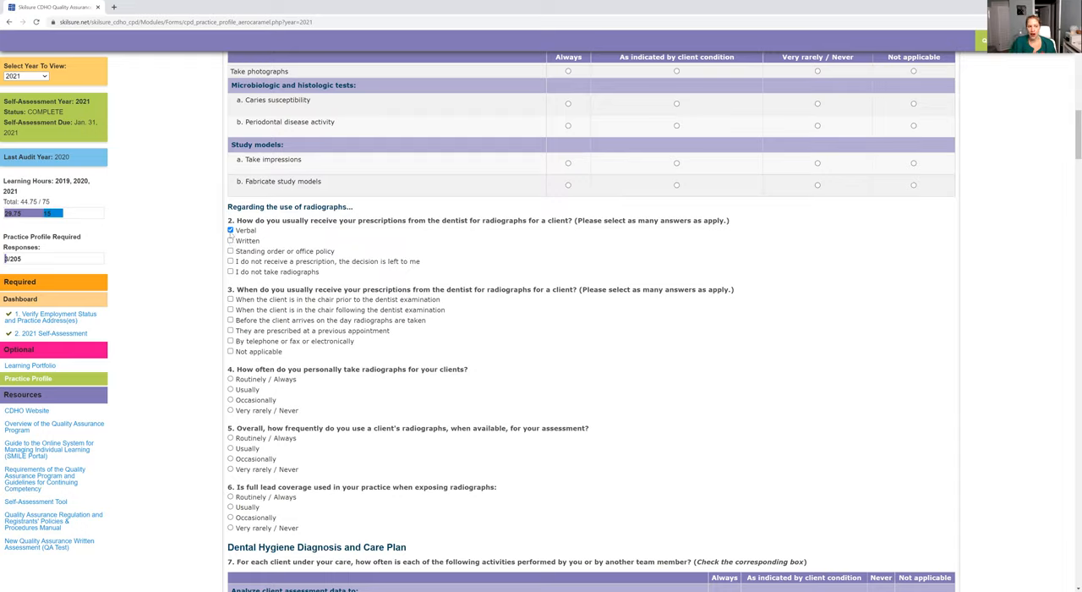
click(230, 230)
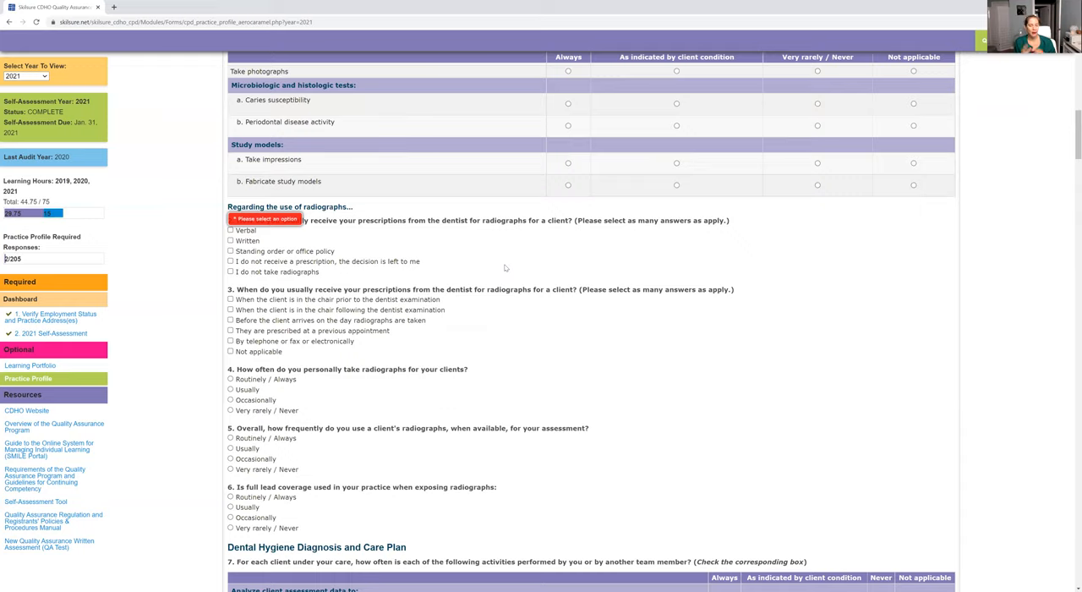
- Scroll down through Infection Control to questions 24–30
scroll(down, 3)
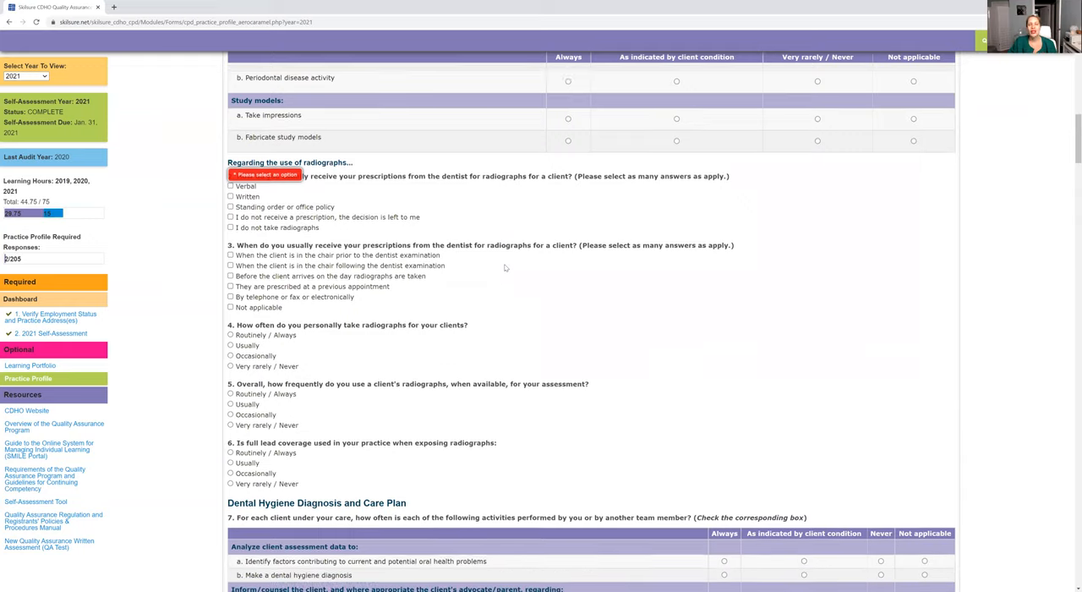
scroll(down, 3)
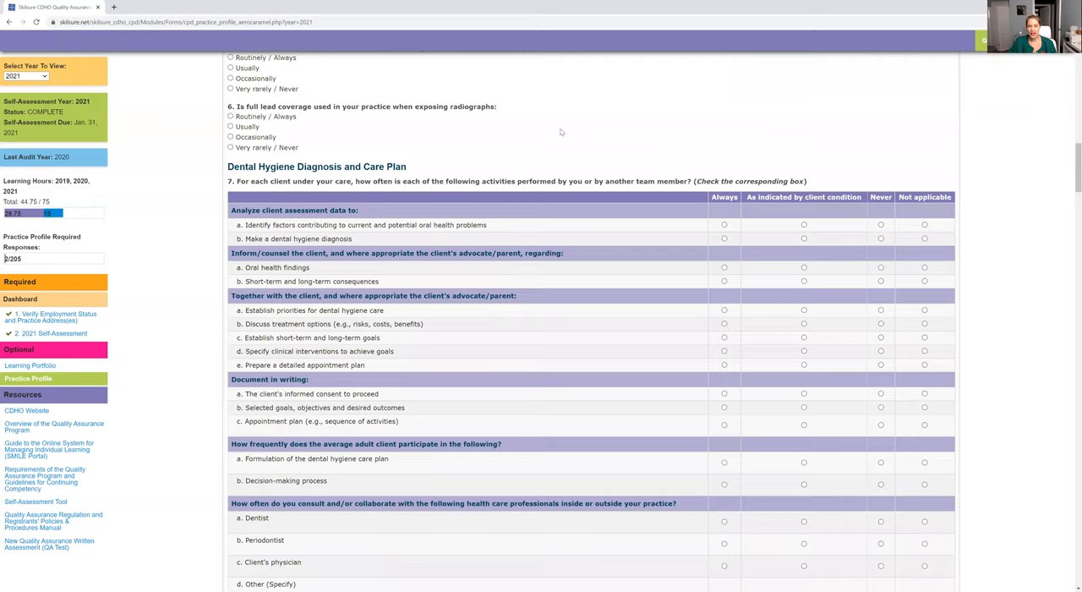
scroll(down, 3)
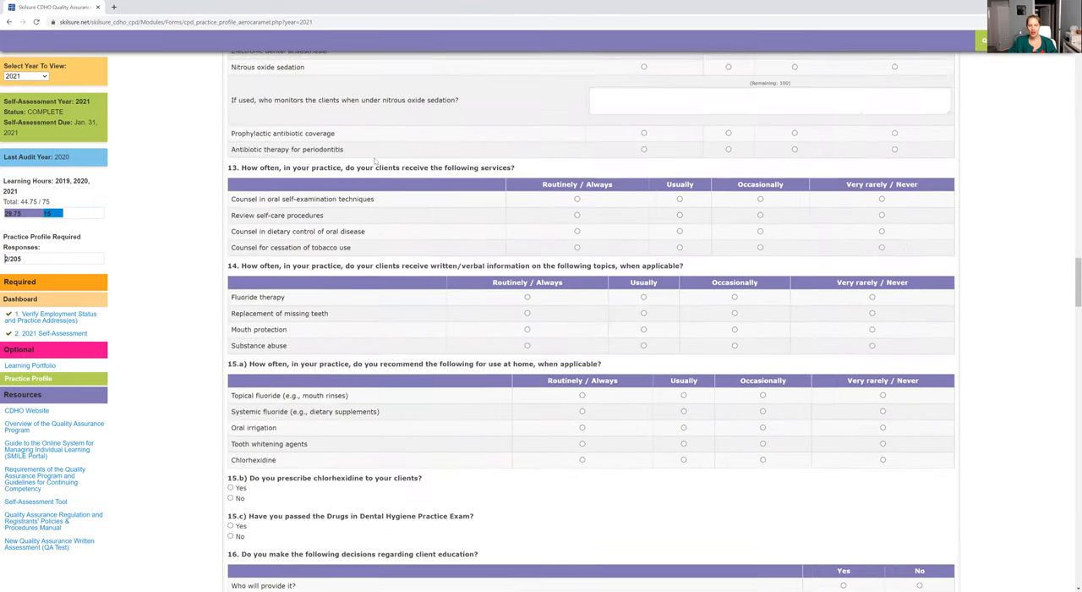
scroll(down, 3)
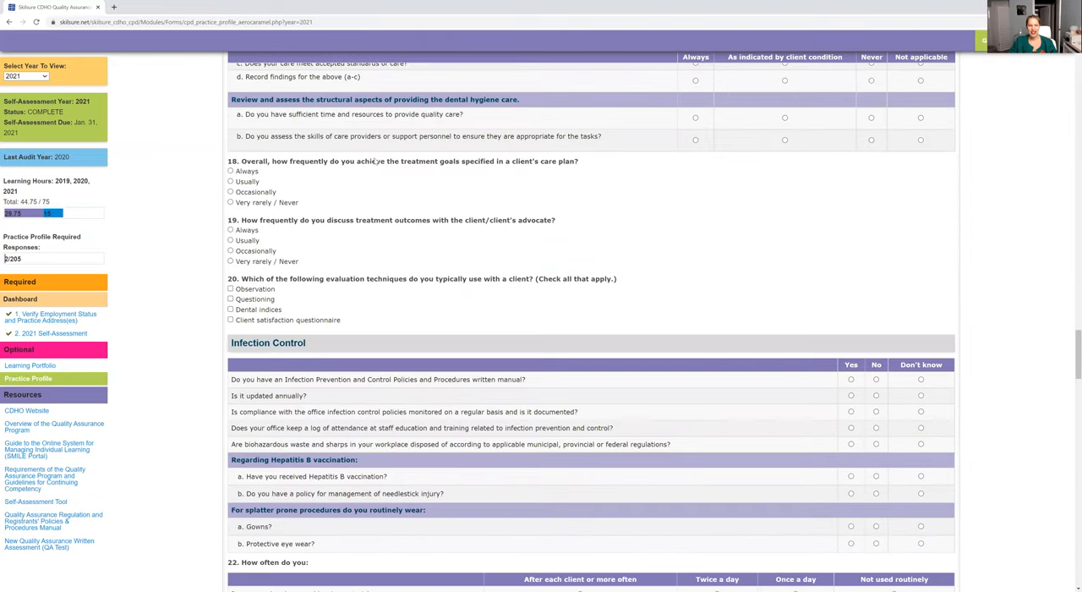
scroll(down, 3)
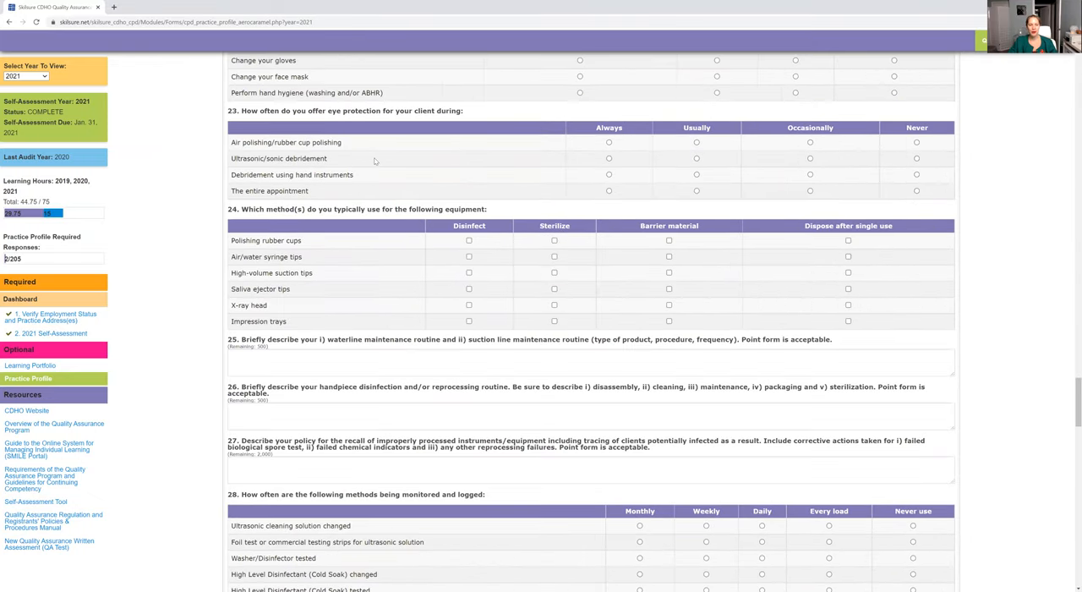
scroll(down, 3)
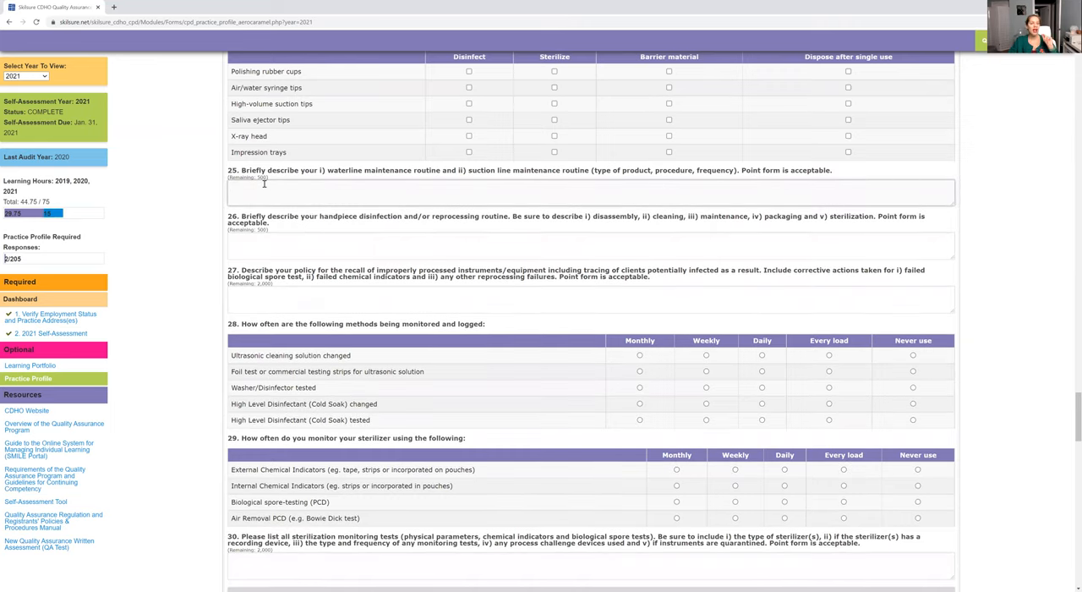
- Focus the waterline, handpiece reprocessing and recall policy answer boxes for questions 25–27
click(338, 190)
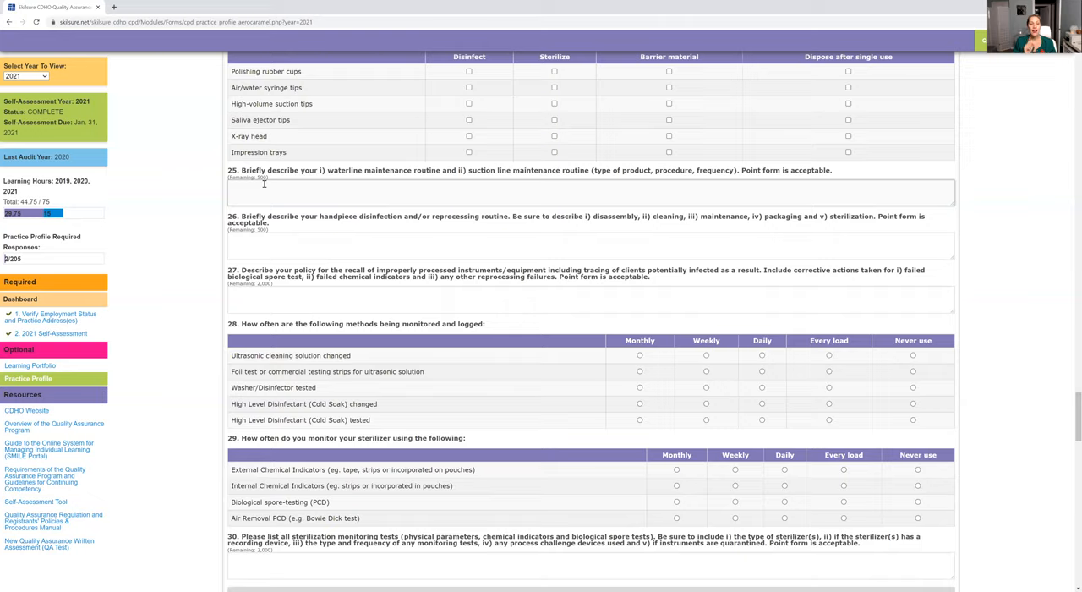
click(237, 186)
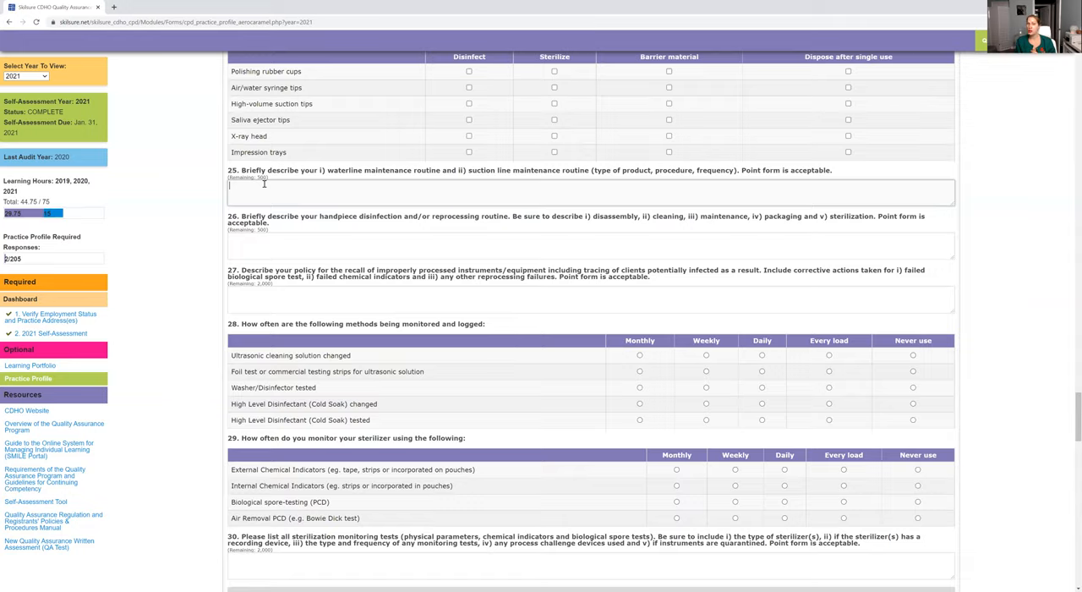
click(590, 245)
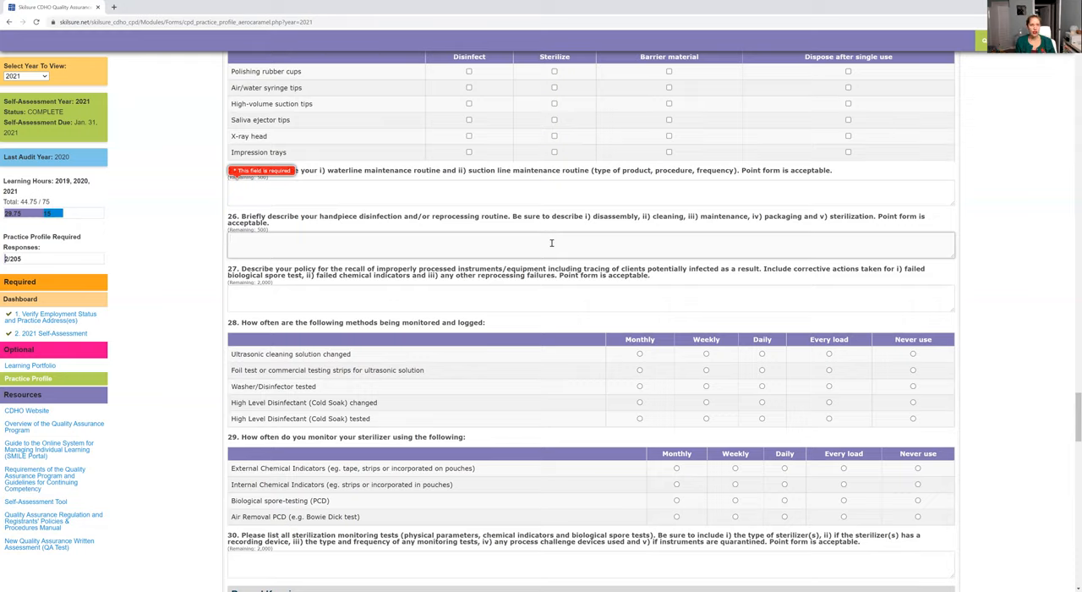
click(551, 244)
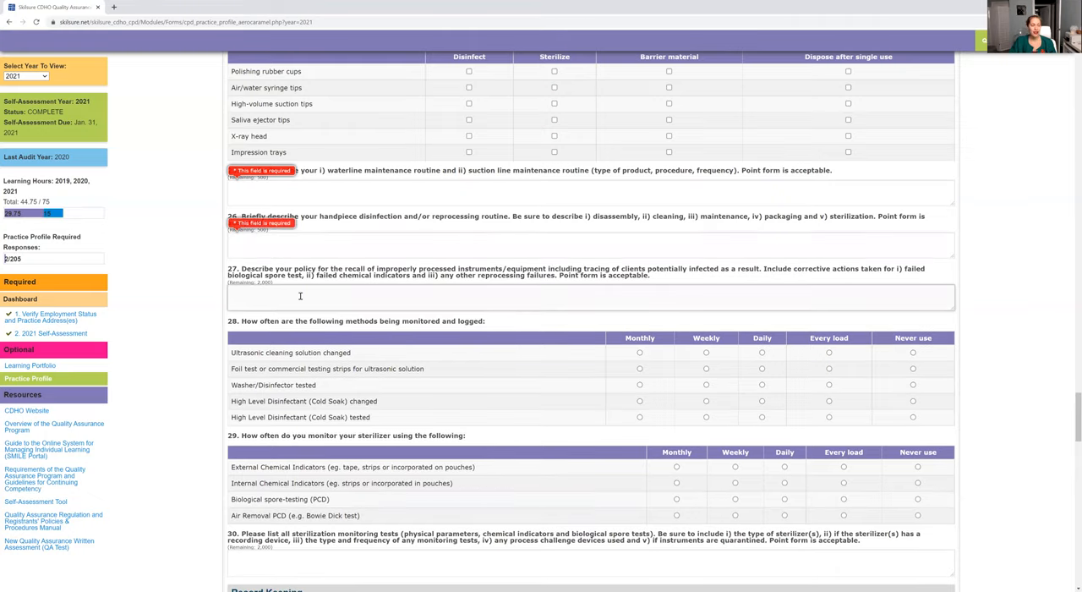
click(300, 296)
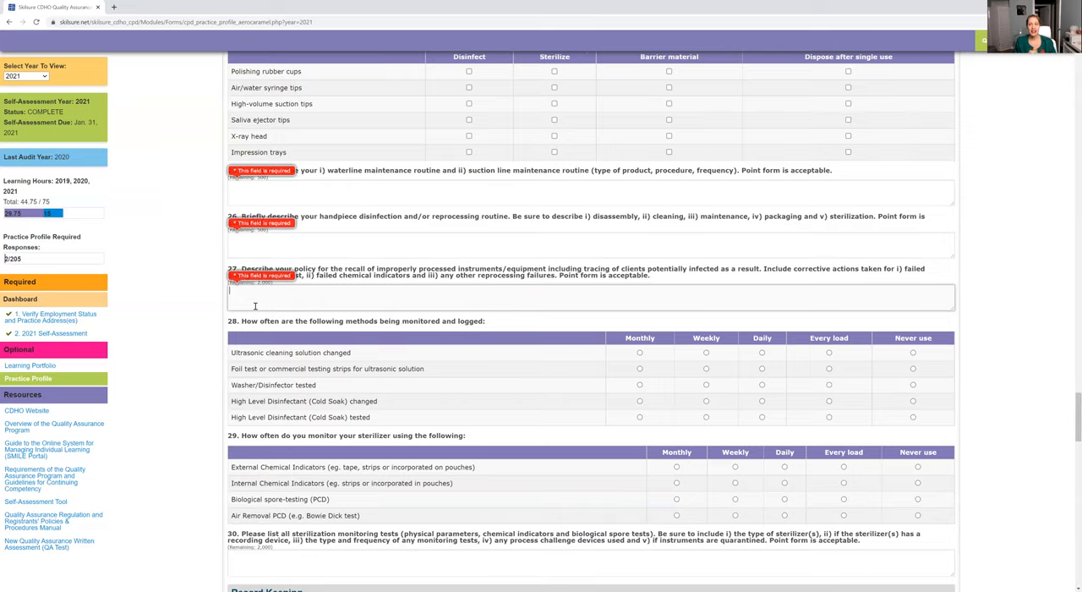
scroll(down, 3)
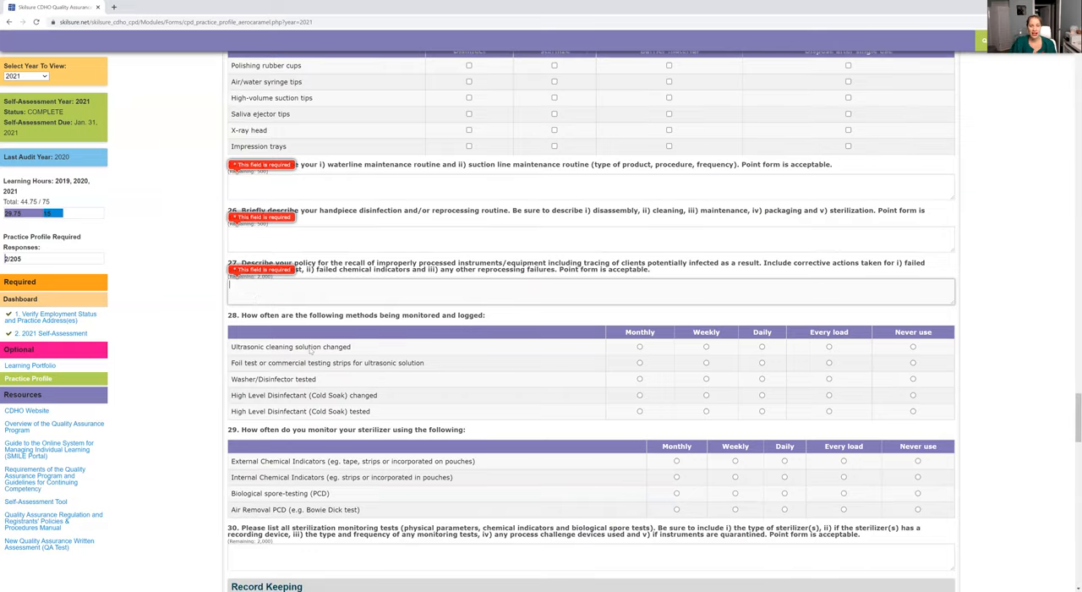
scroll(down, 3)
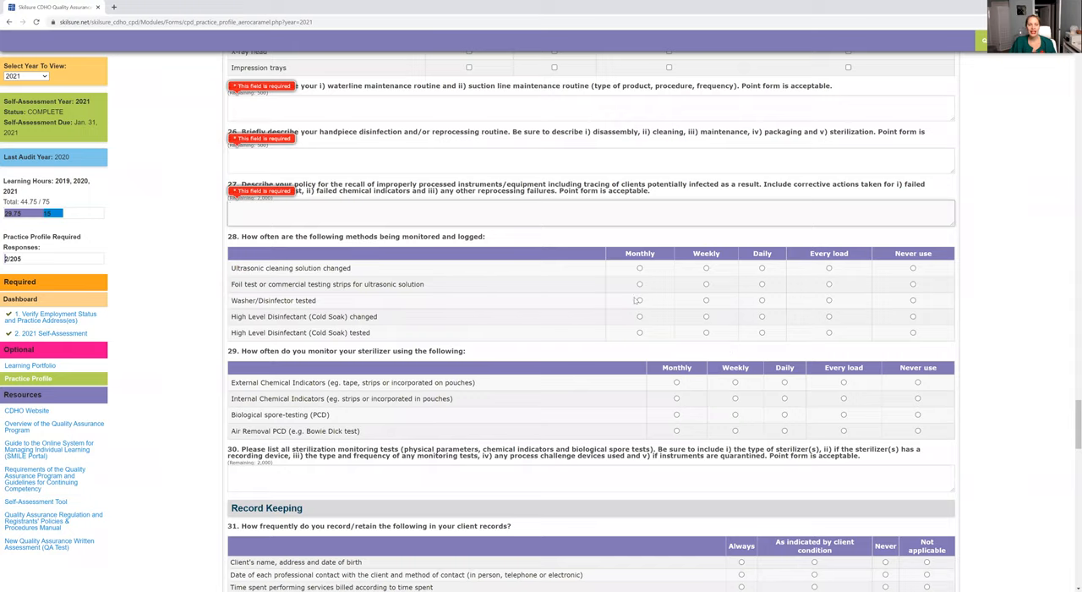
scroll(down, 3)
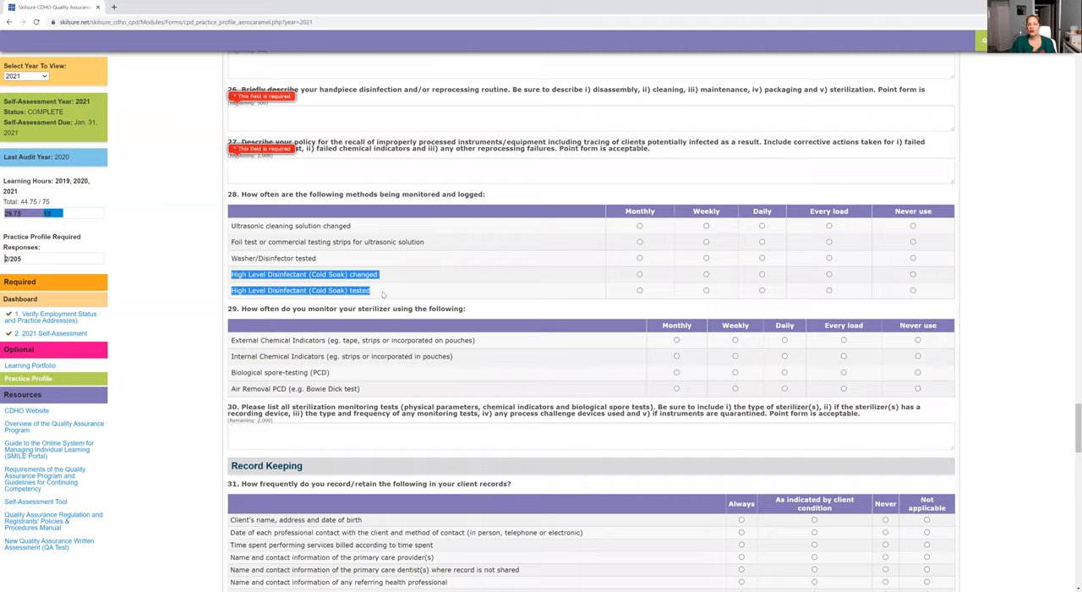
mouse_move(697, 314)
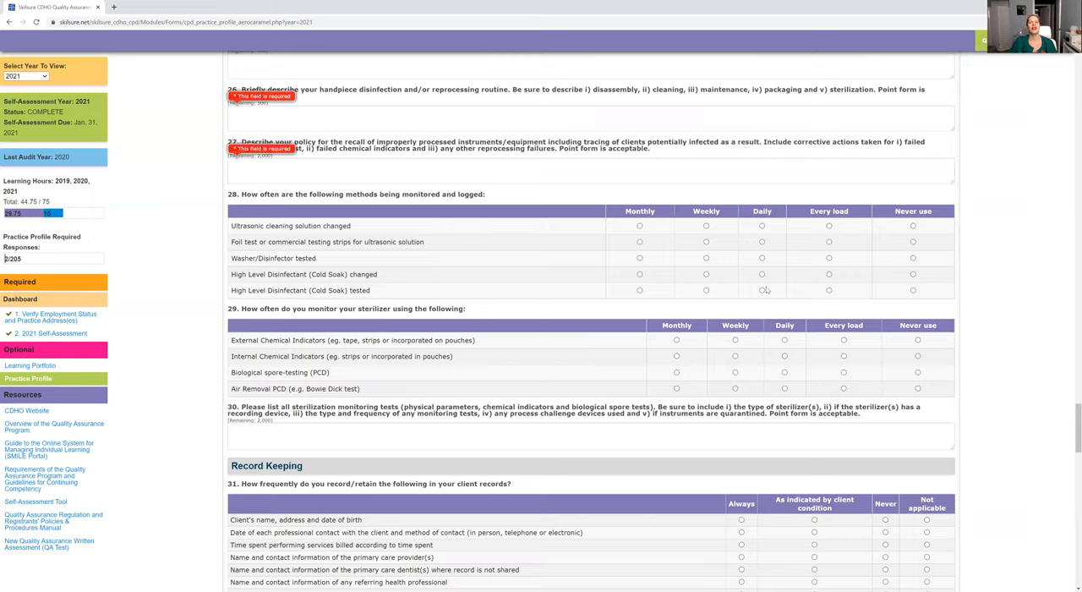
scroll(down, 3)
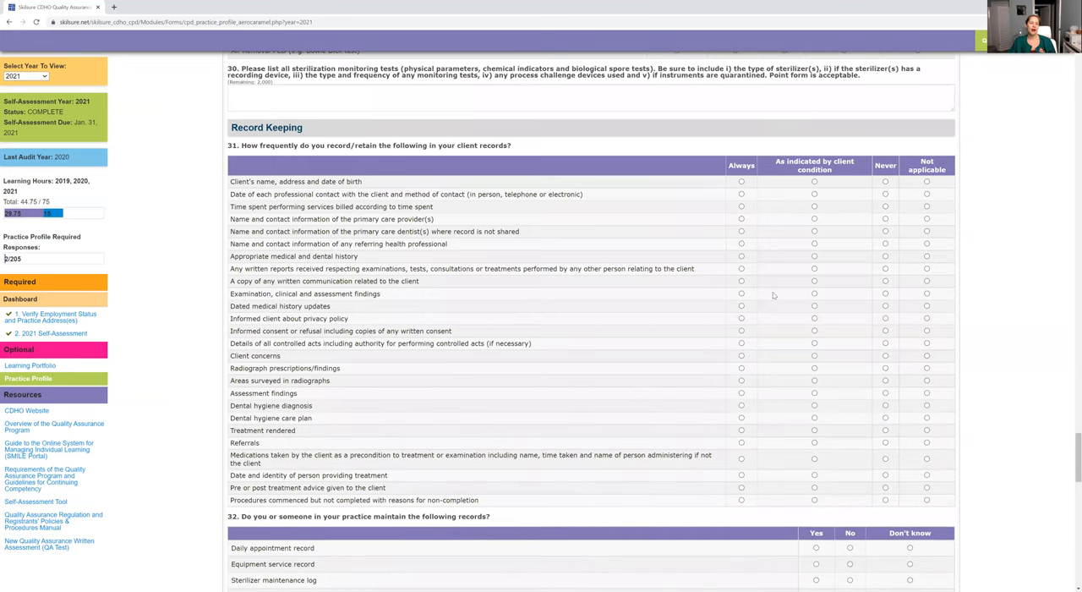
mouse_move(768, 228)
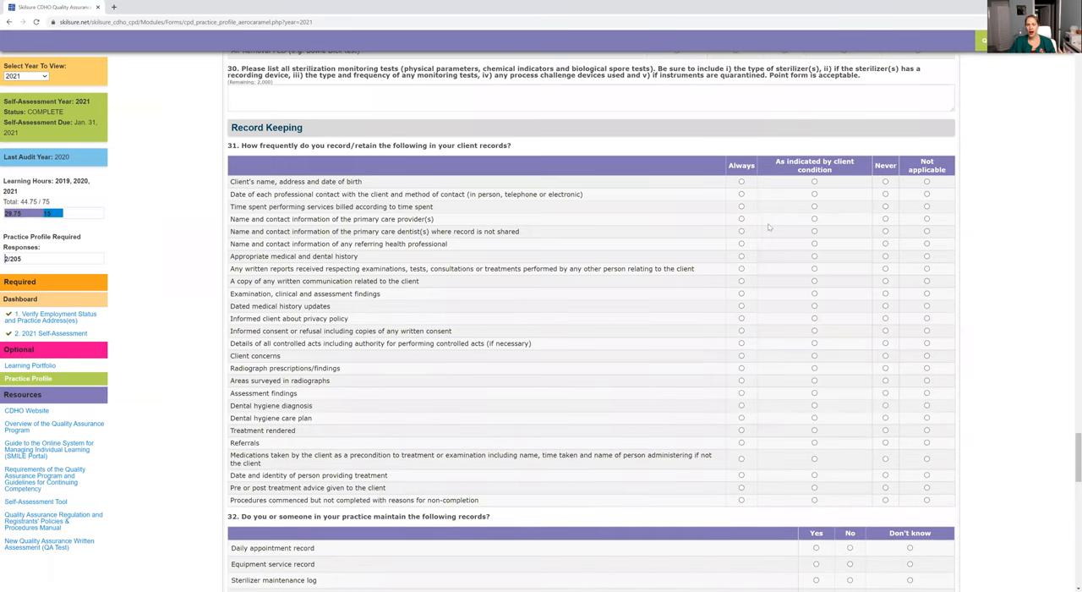
scroll(down, 3)
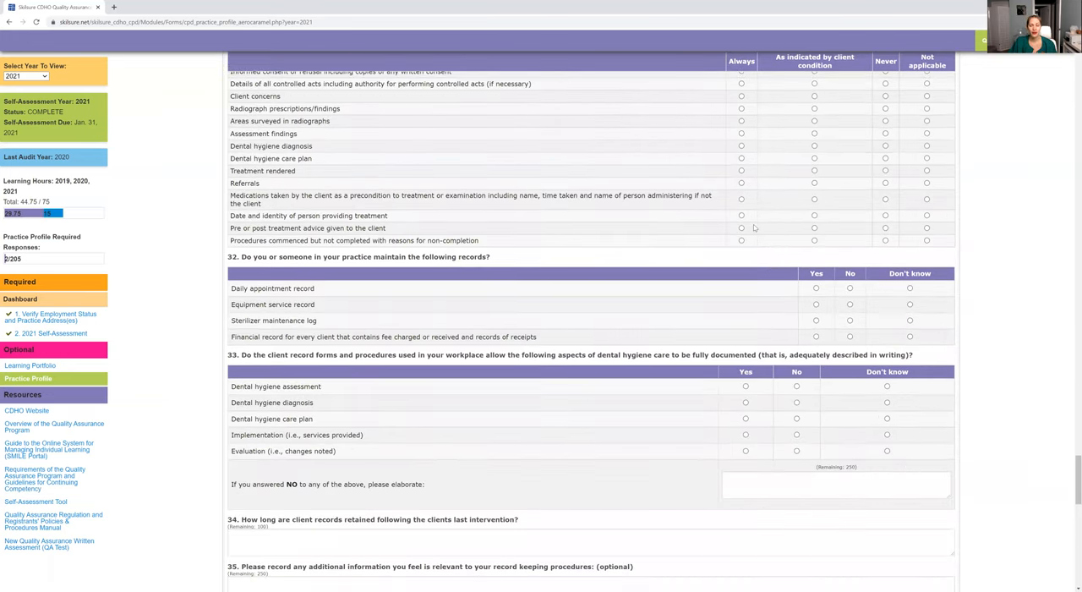
scroll(down, 3)
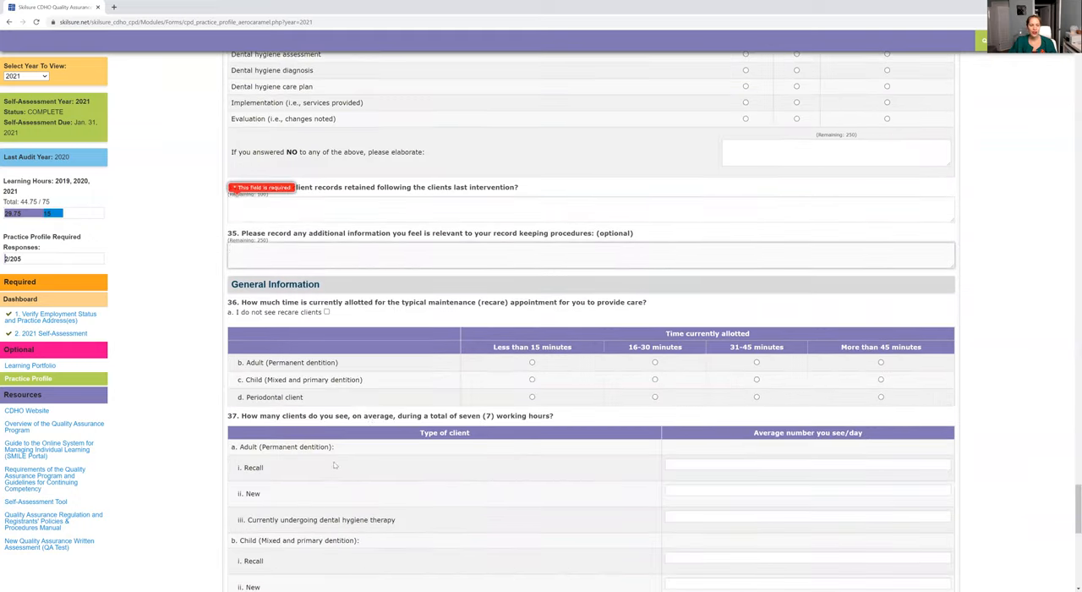
scroll(down, 3)
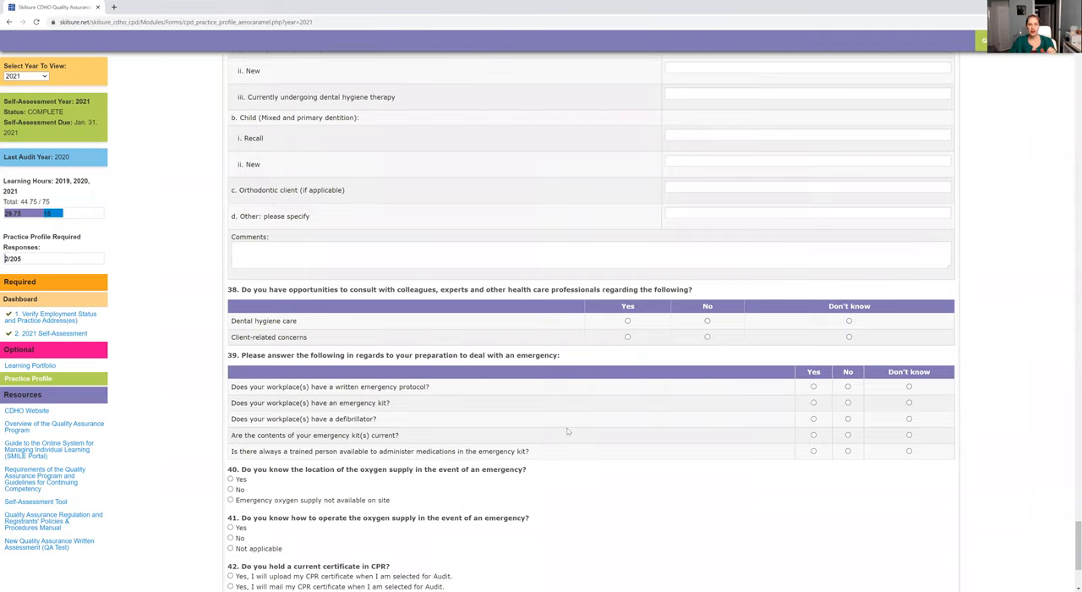
scroll(down, 3)
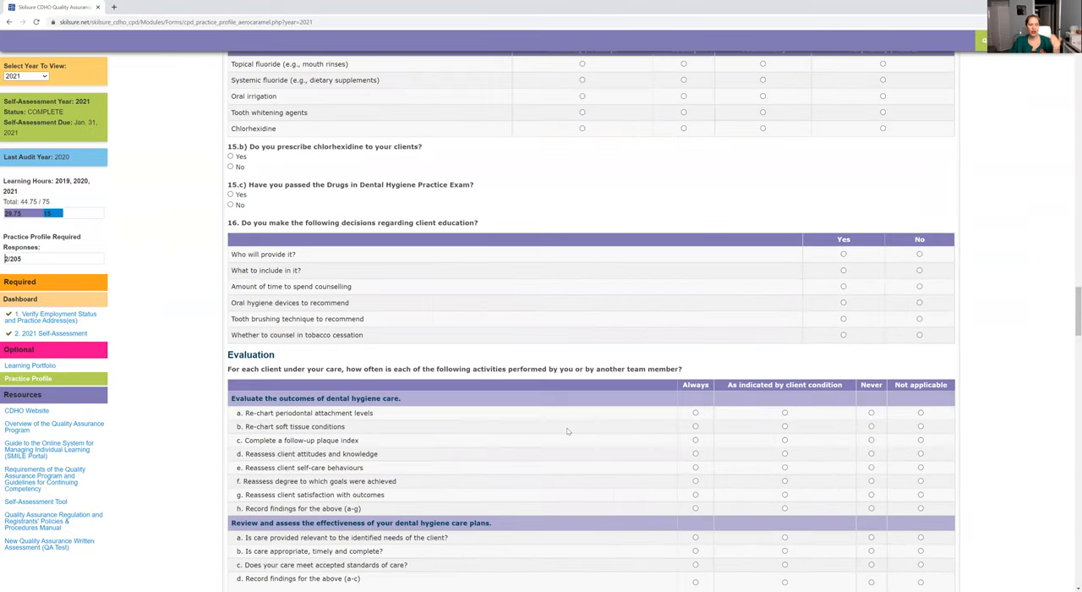
scroll(down, 3)
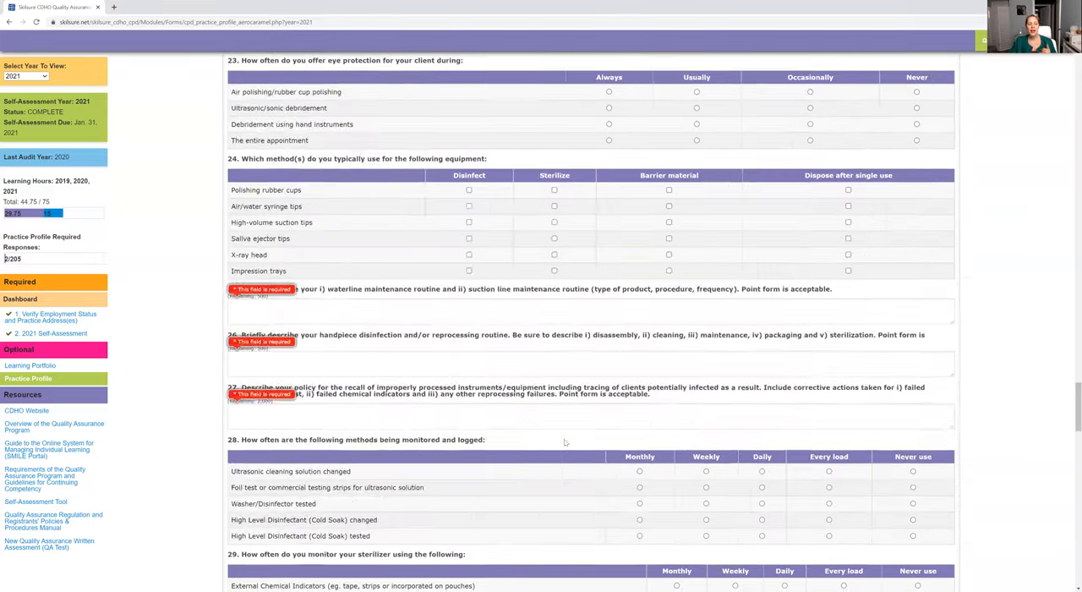
scroll(down, 3)
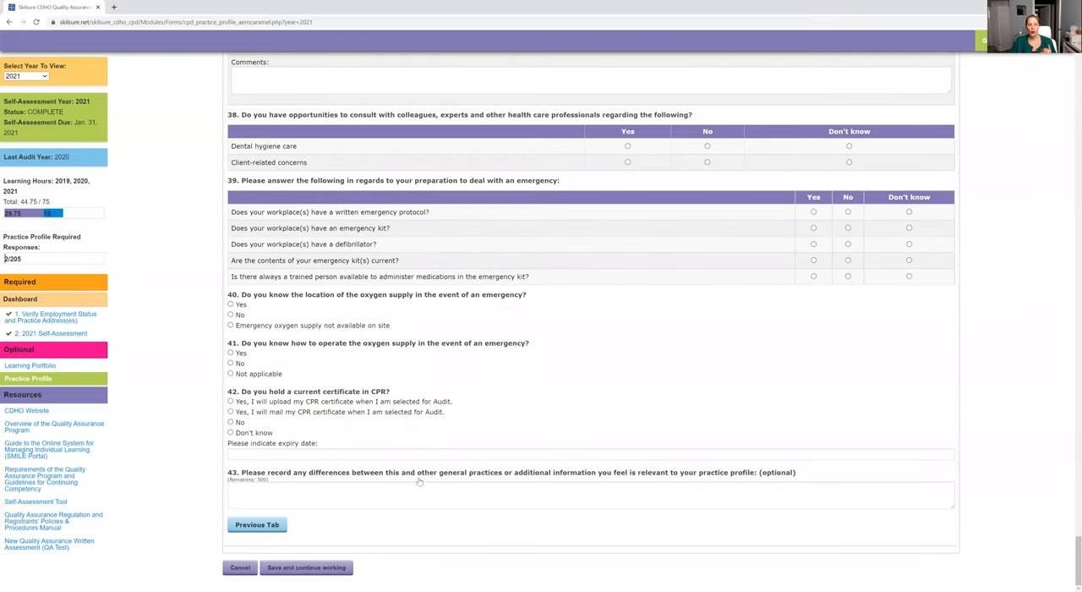
mouse_move(306, 568)
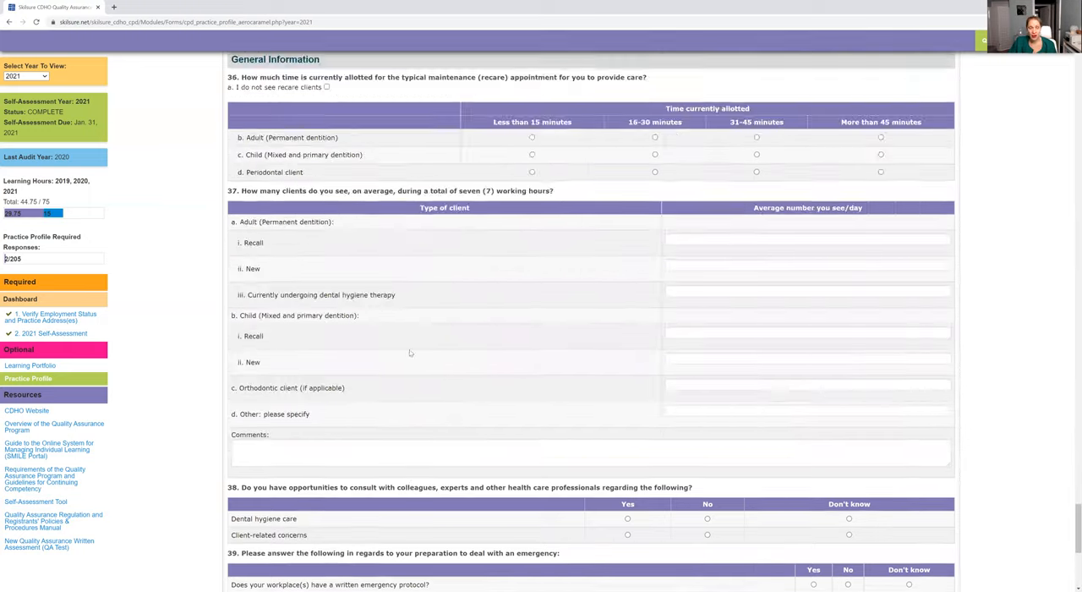
- Open the Practice Profile's Print dialog from the top of the page
scroll(down, 3)
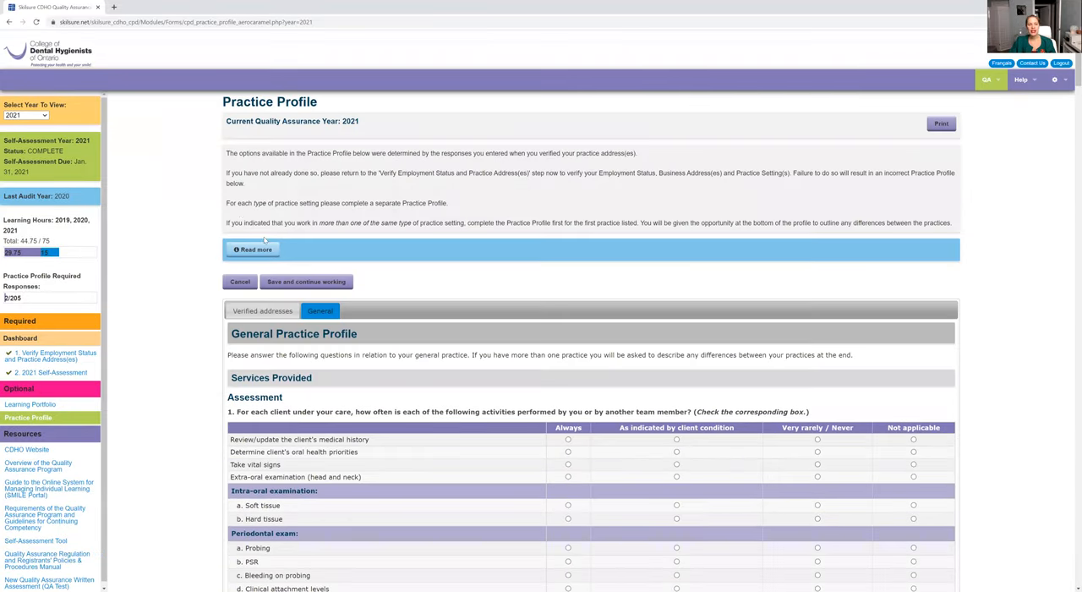
mouse_move(305, 281)
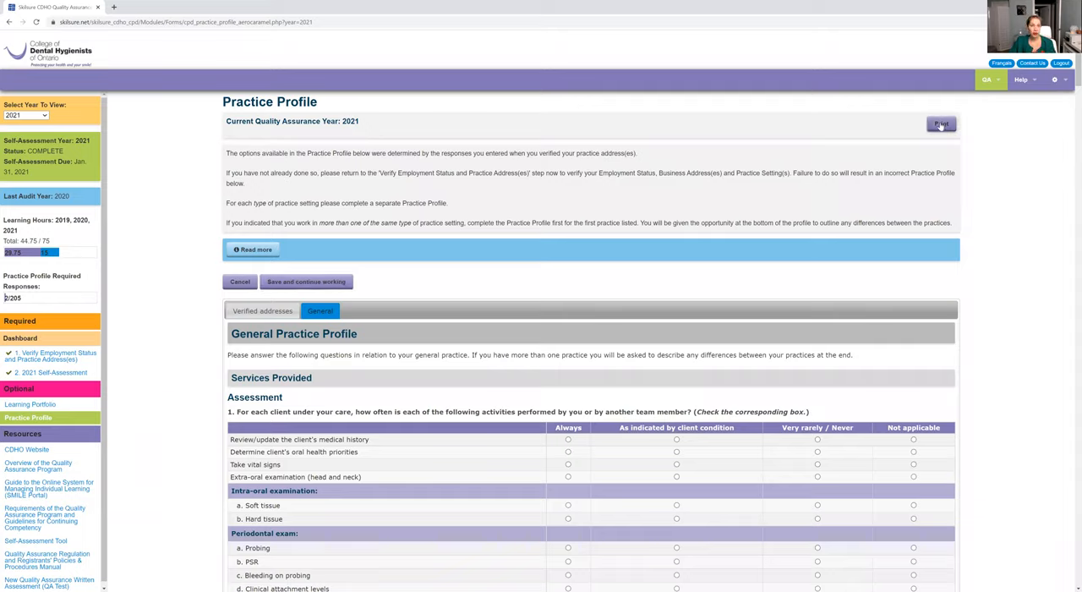
click(941, 124)
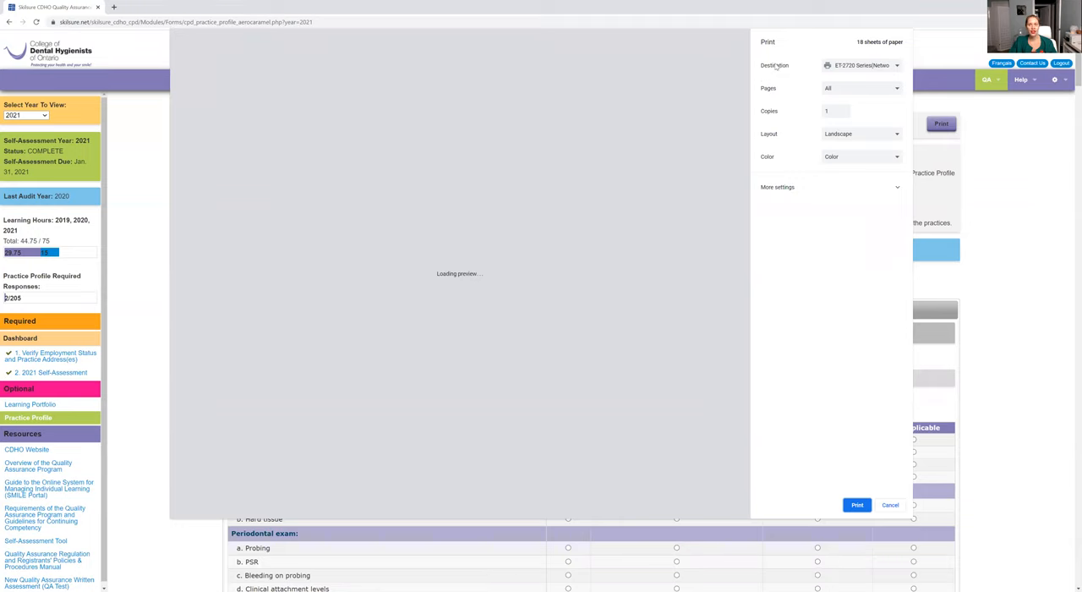
- Set the print Destination to 'Save as PDF'
click(860, 65)
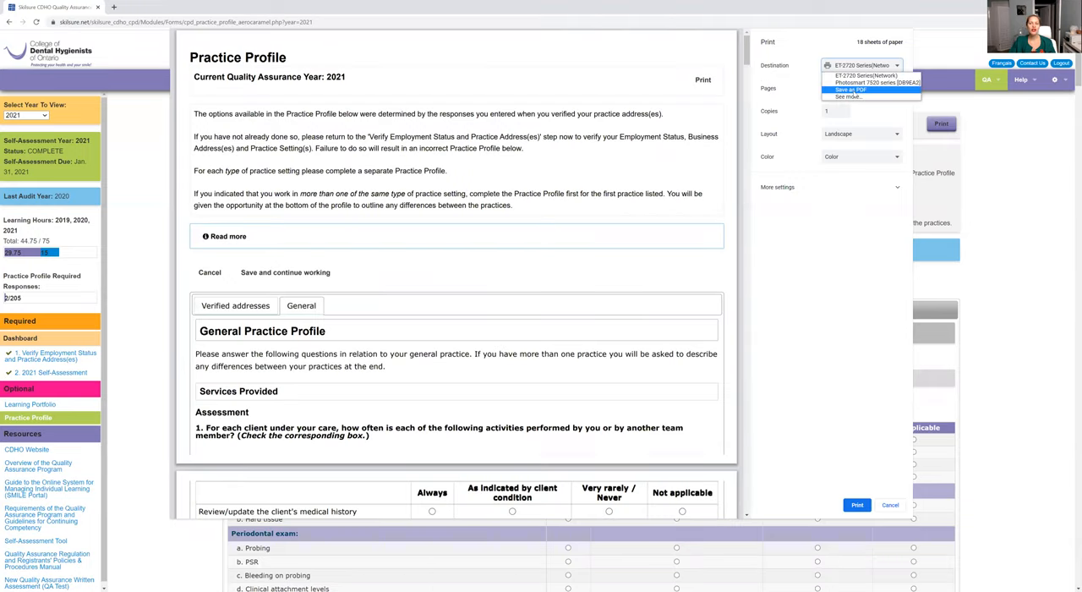
click(849, 89)
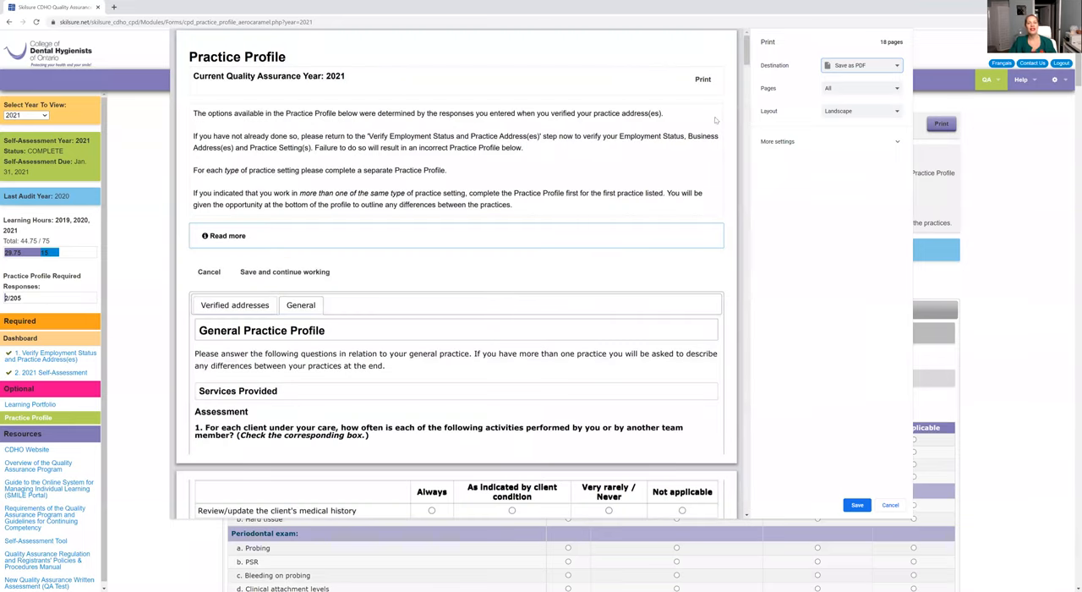
mouse_move(907, 394)
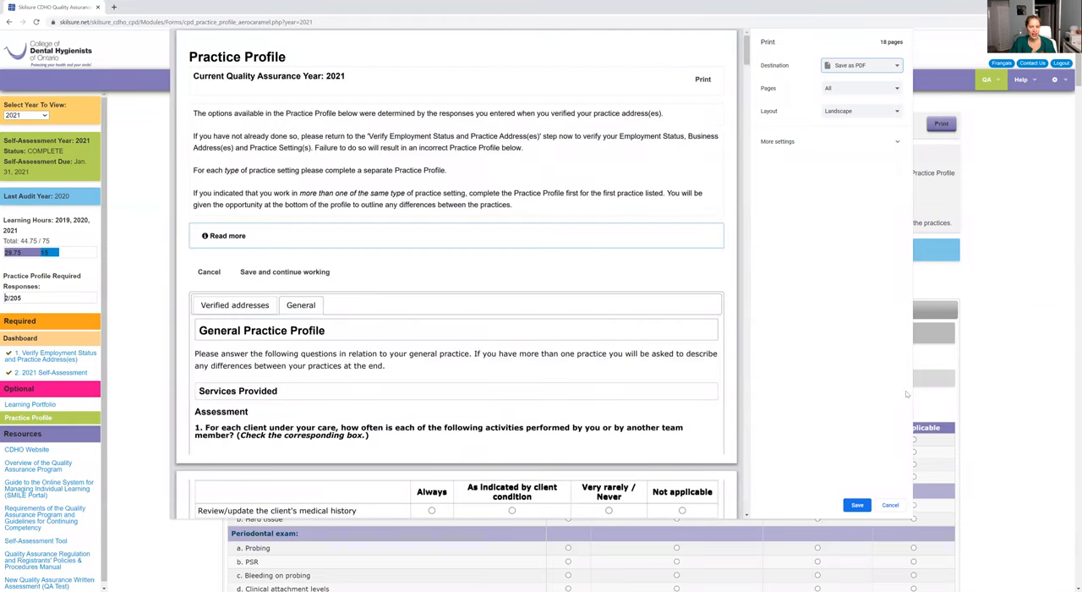